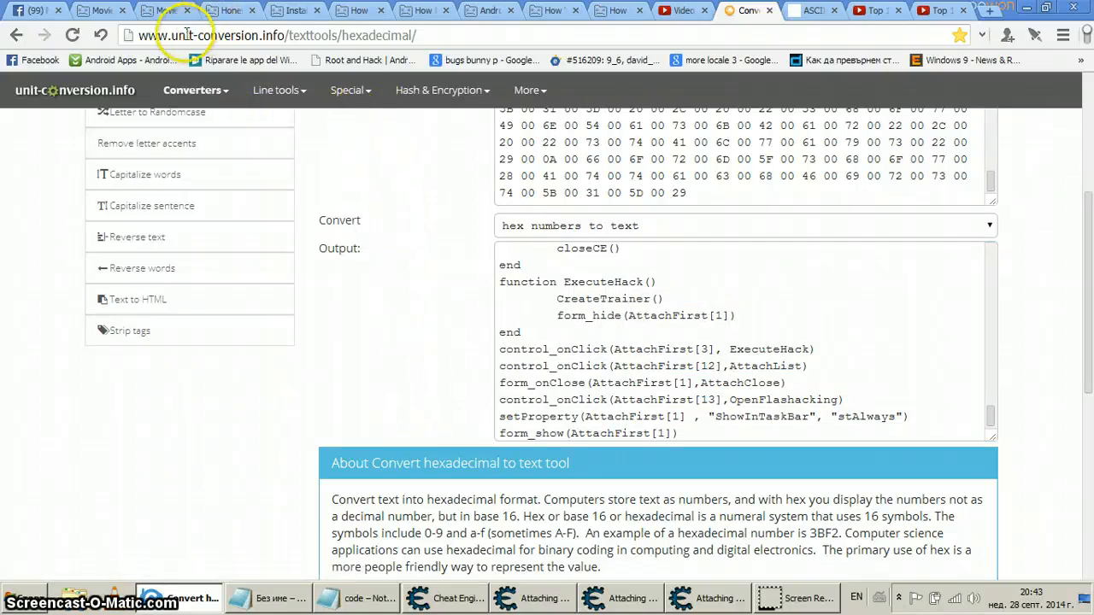
- Switch from the converter page to Cheat Engine's Lua script window via the taskbar
{"action": "left_click", "coordinate": [445, 598]}
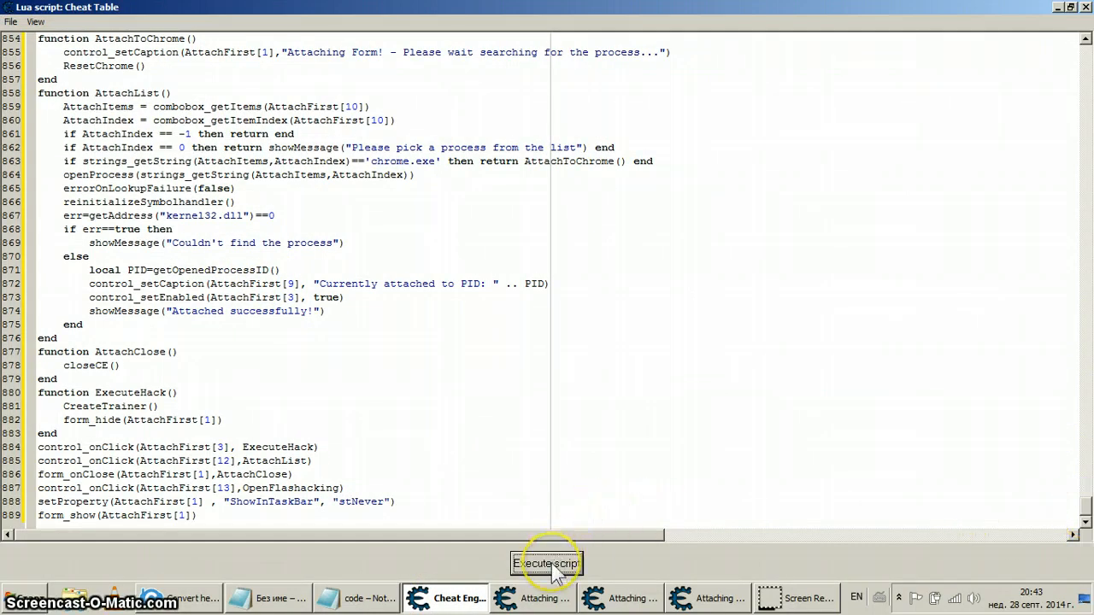
- Execute the trainer script, closing the Dolce Panna site tab it opens, and return to the attach form
{"action": "left_click", "coordinate": [547, 564]}
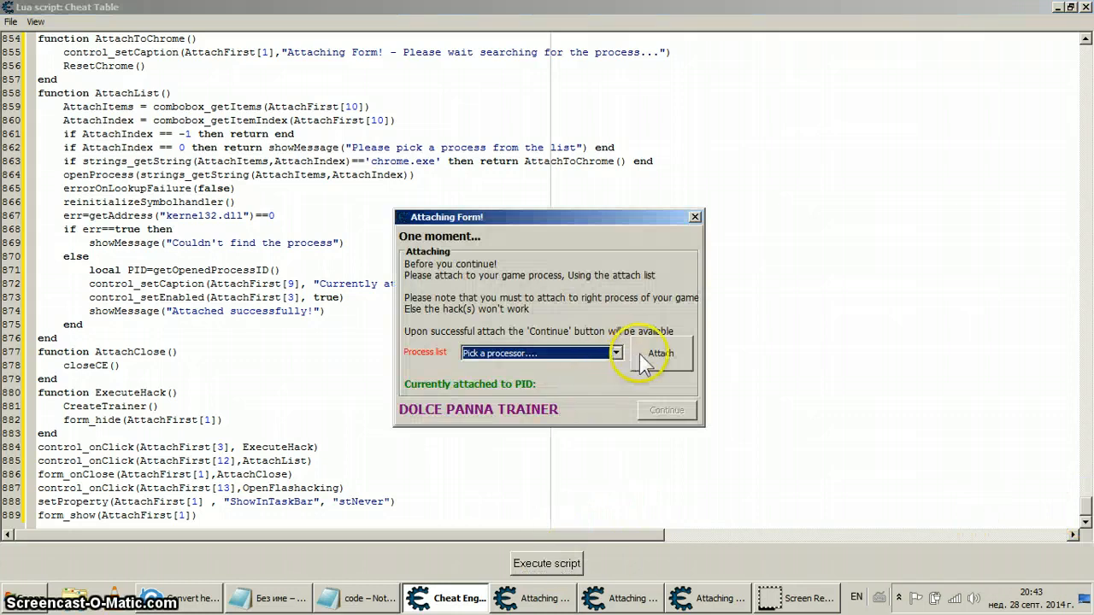
{"action": "mouse_move", "coordinate": [436, 419]}
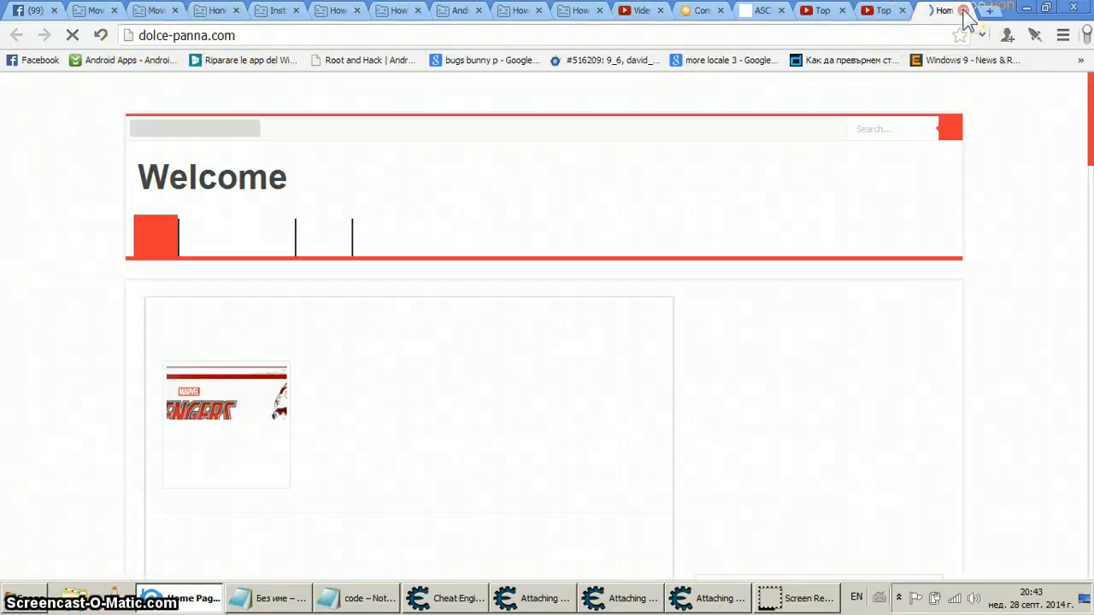
{"action": "left_click", "coordinate": [880, 10]}
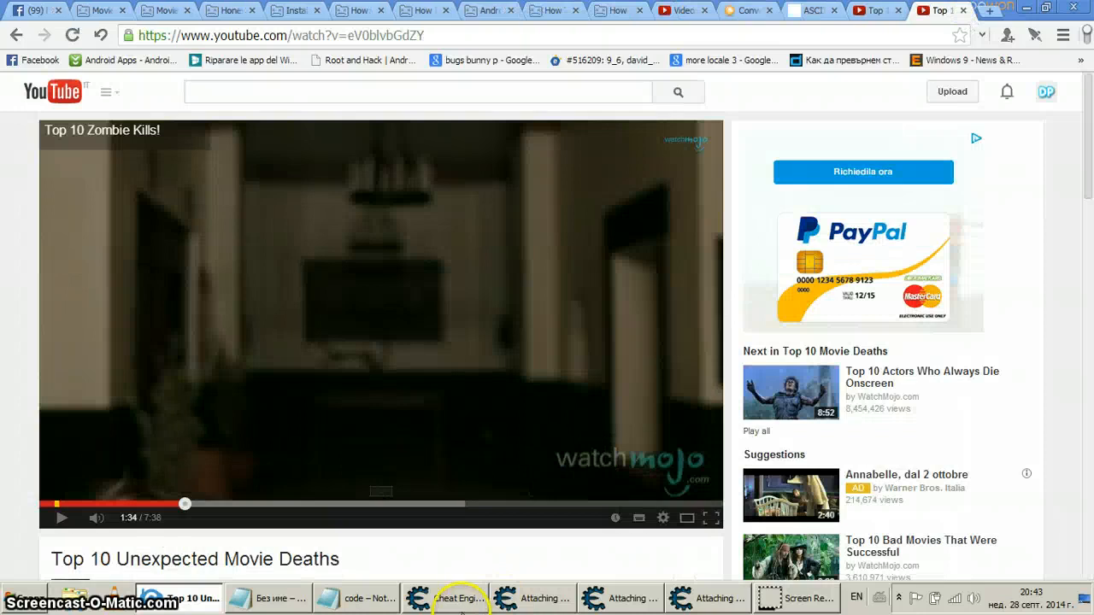
{"action": "left_click", "coordinate": [444, 598]}
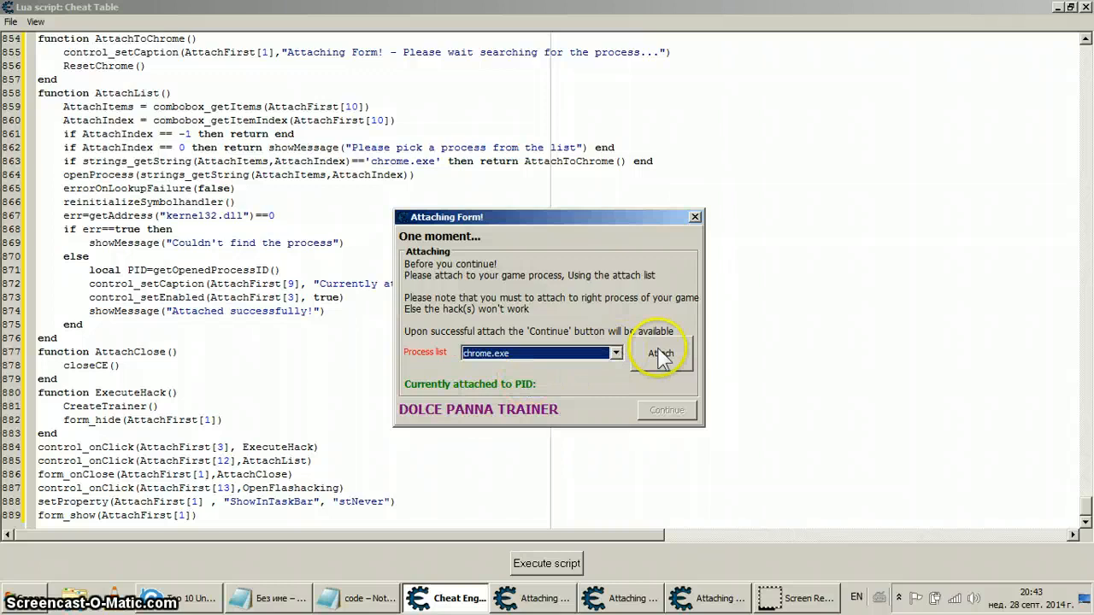
- Attach the trainer form to the chrome.exe process
{"action": "left_click", "coordinate": [660, 352]}
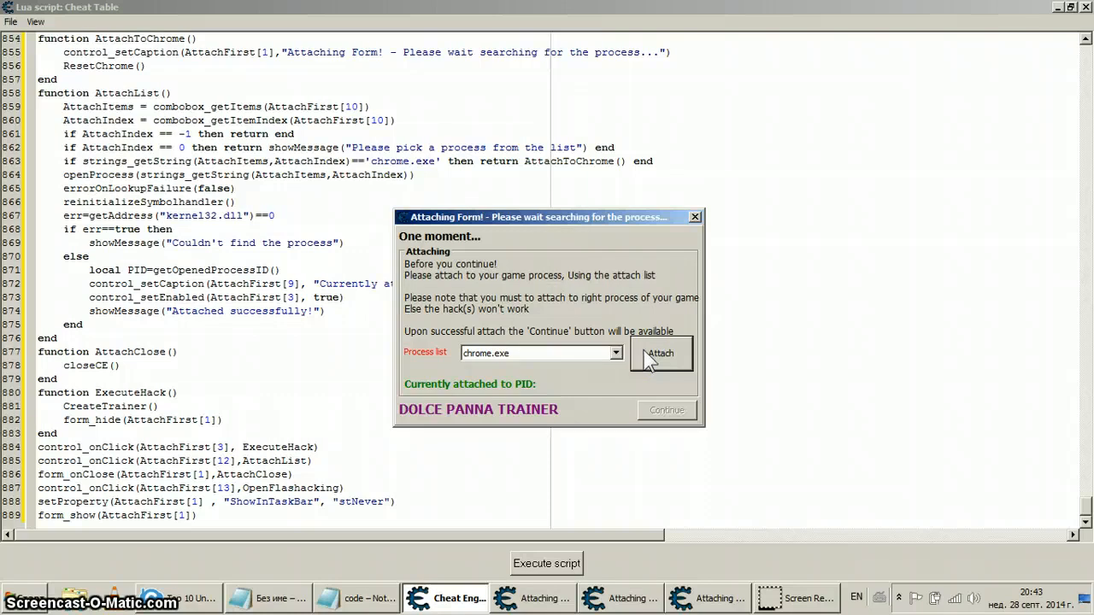
{"action": "left_click", "coordinate": [660, 352]}
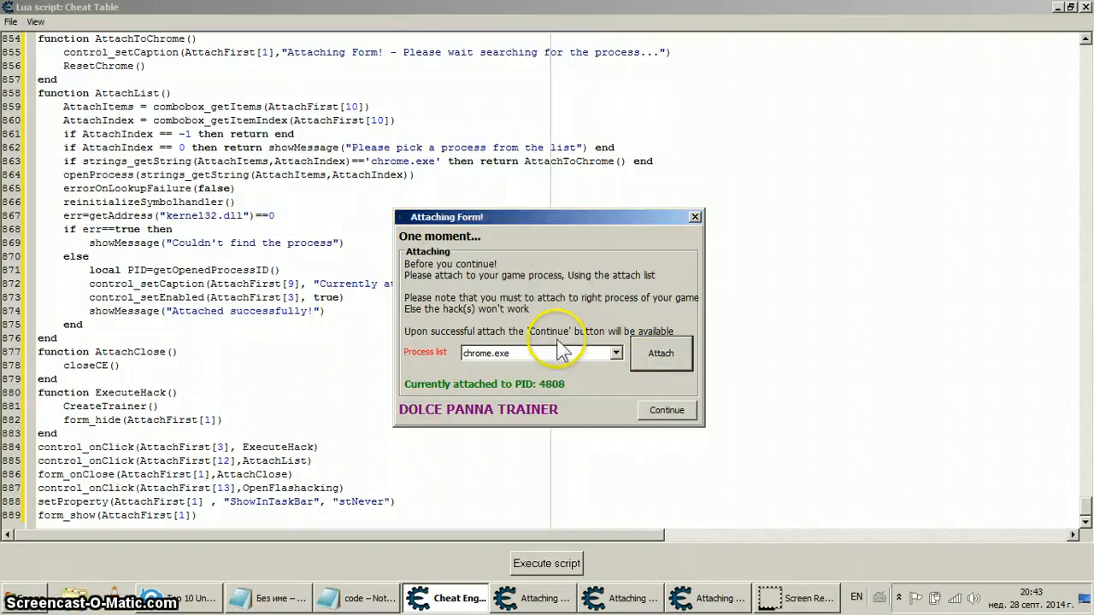
- Continue from the attach form to the Monster Busters Super Trainer window
{"action": "left_click", "coordinate": [667, 411]}
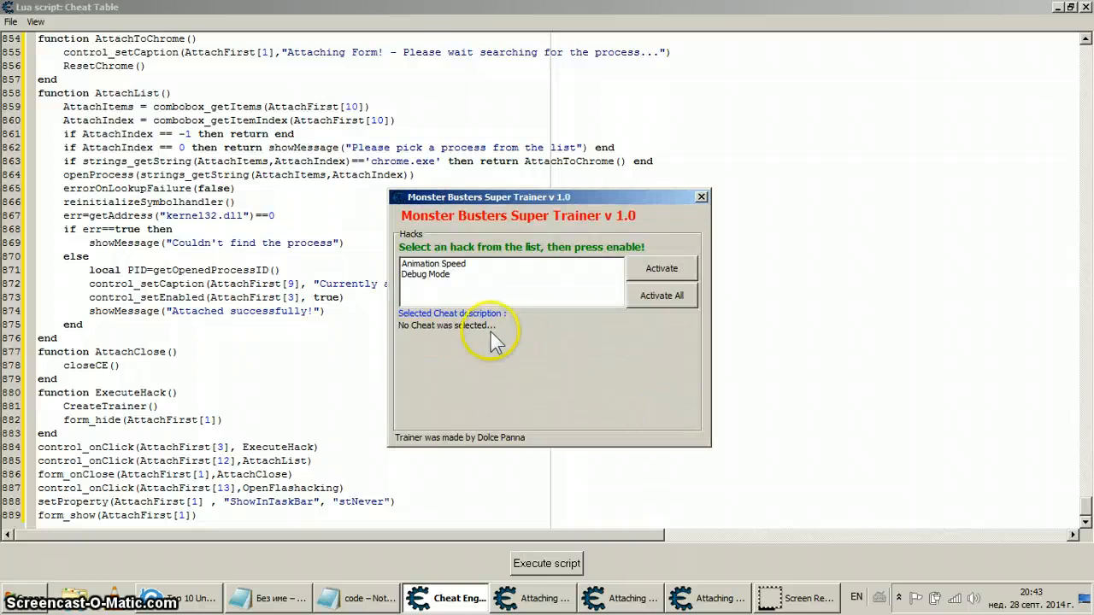
{"action": "mouse_move", "coordinate": [460, 448]}
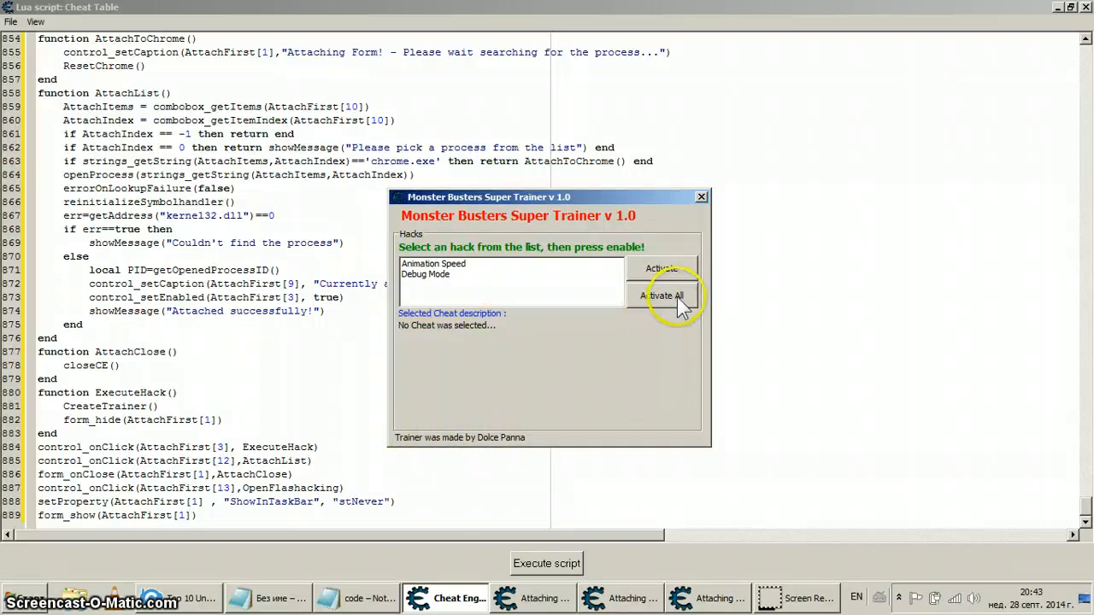
{"action": "mouse_move", "coordinate": [641, 273]}
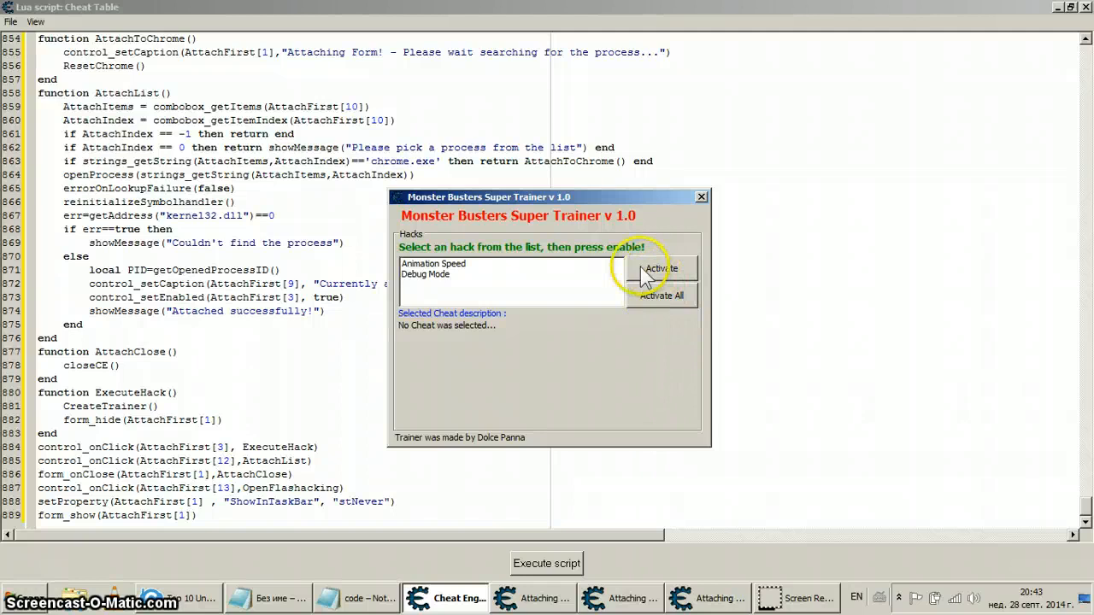
{"action": "mouse_move", "coordinate": [461, 229]}
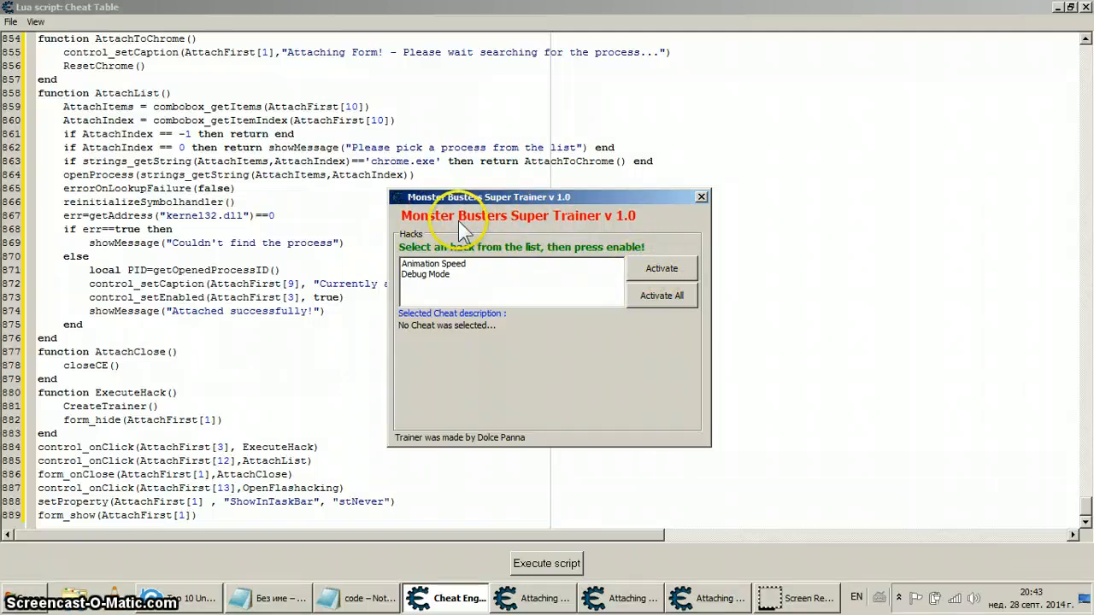
{"action": "mouse_move", "coordinate": [624, 230]}
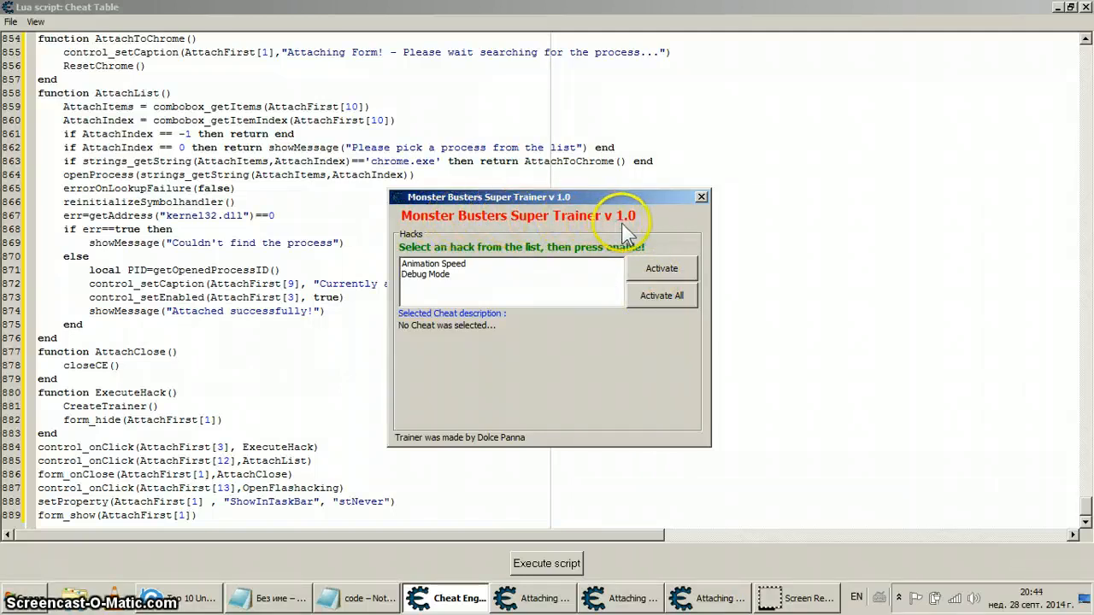
{"action": "mouse_move", "coordinate": [485, 437]}
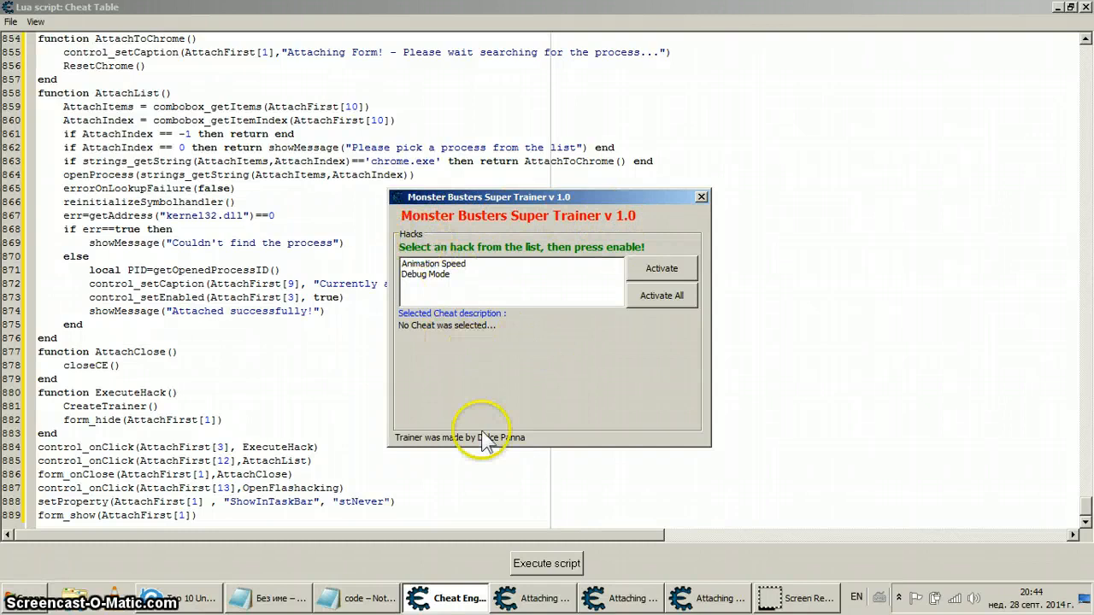
{"action": "mouse_move", "coordinate": [704, 555]}
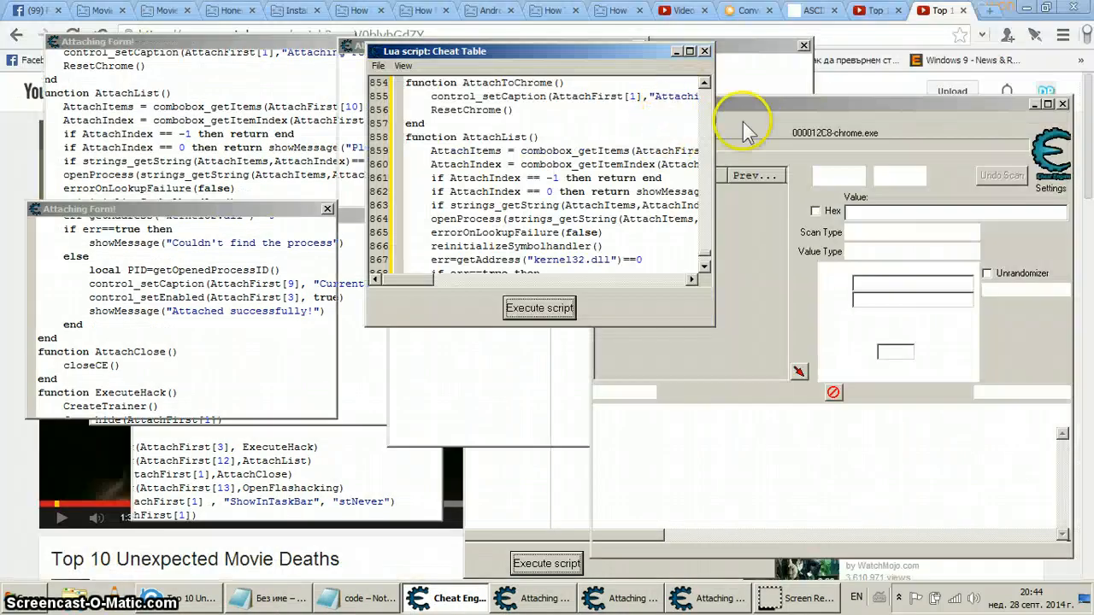
- Focus the main Cheat Engine 6.4 window and bring up its File menu
{"action": "left_click", "coordinate": [540, 308]}
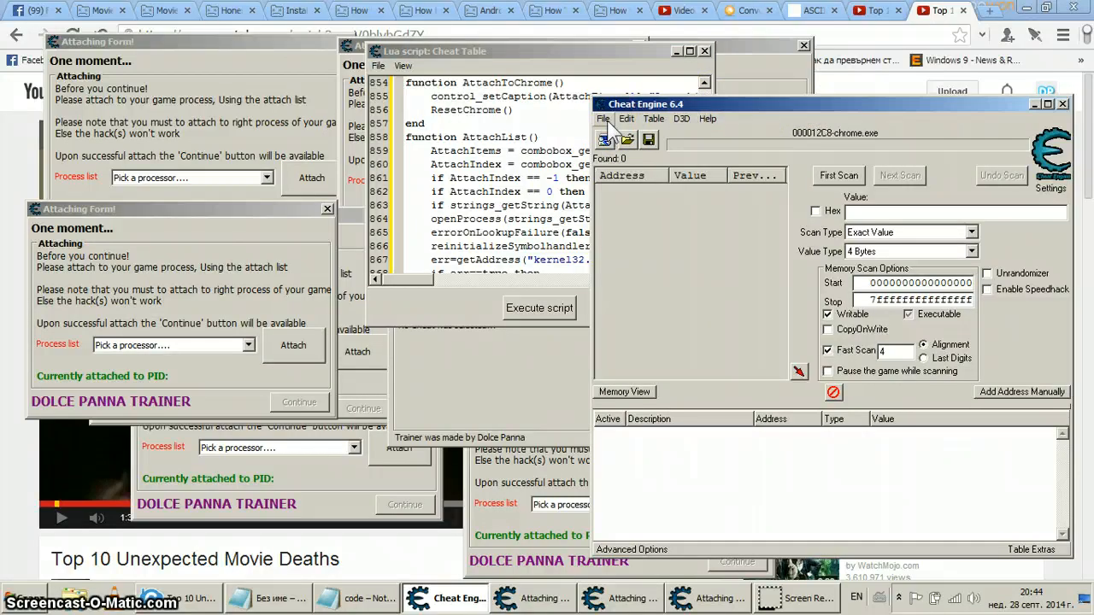
{"action": "left_click", "coordinate": [603, 118]}
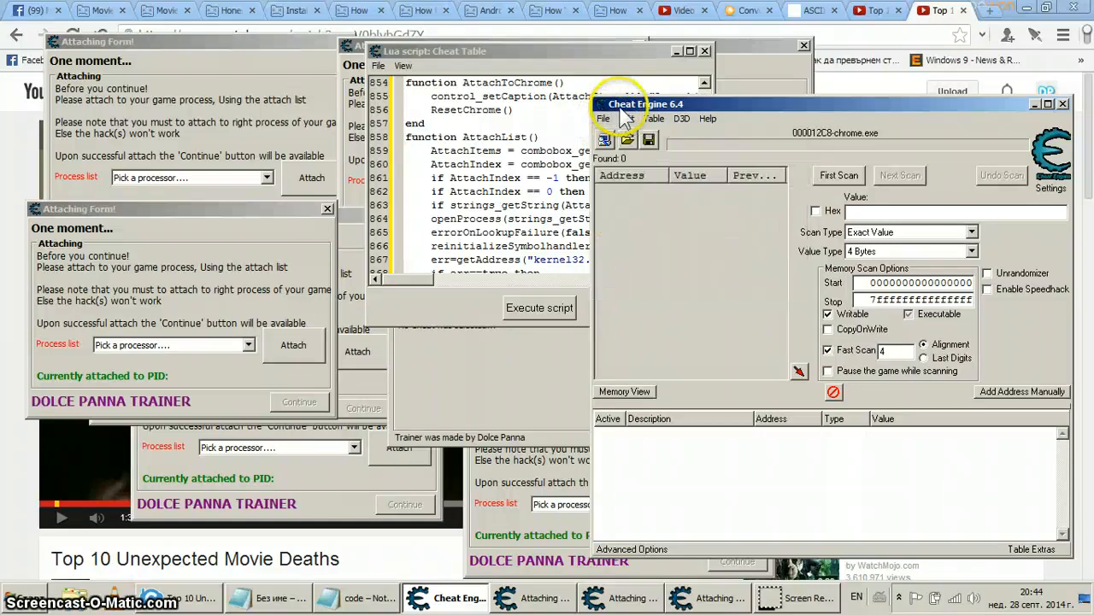
{"action": "mouse_move", "coordinate": [486, 96]}
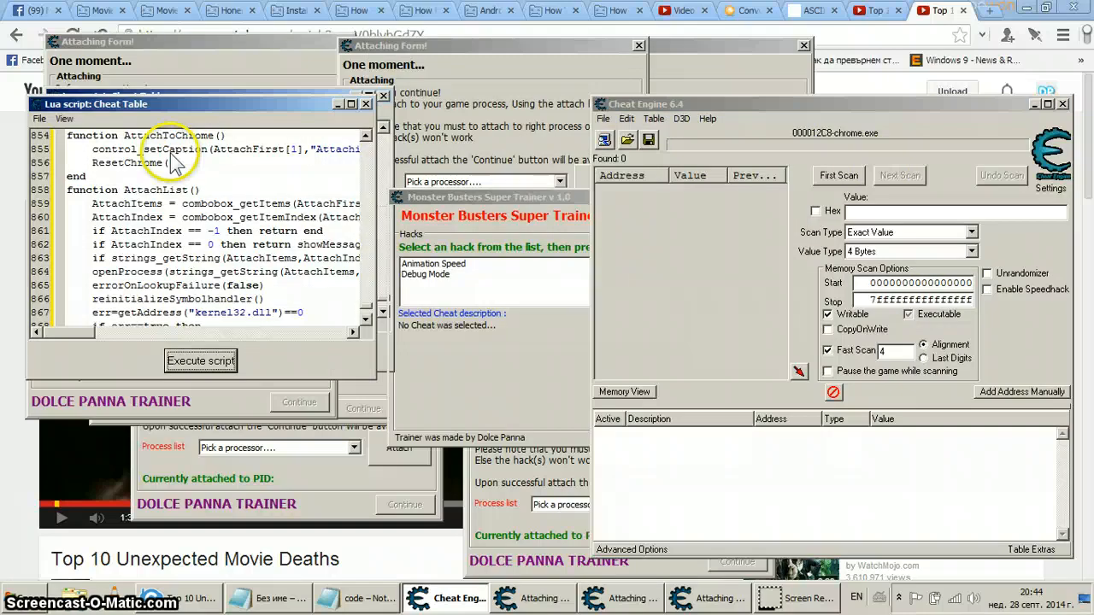
{"action": "left_click", "coordinate": [658, 104]}
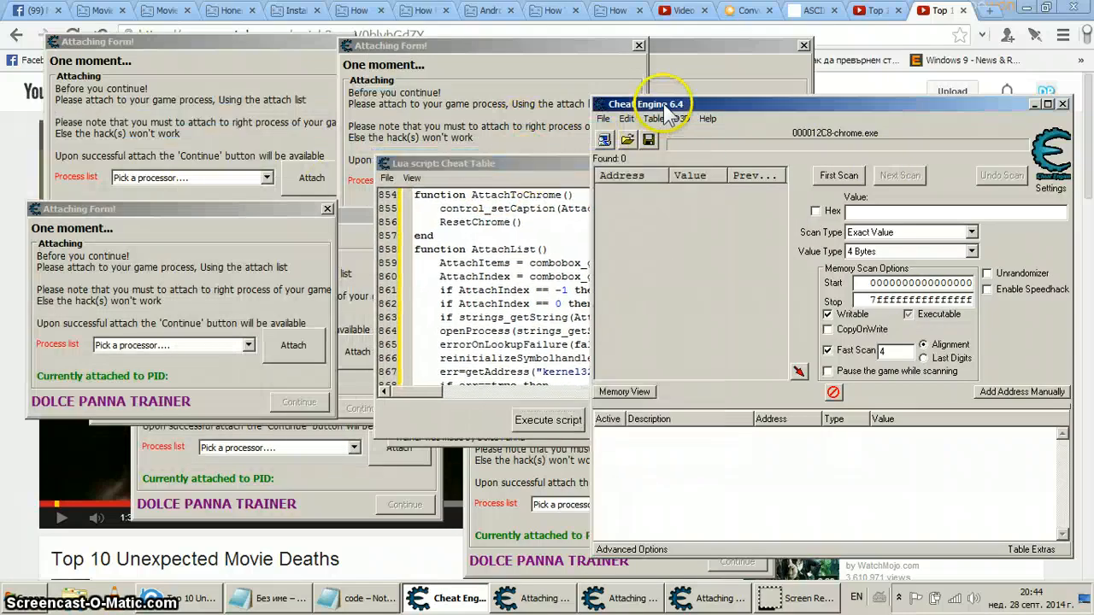
{"action": "left_click", "coordinate": [604, 119]}
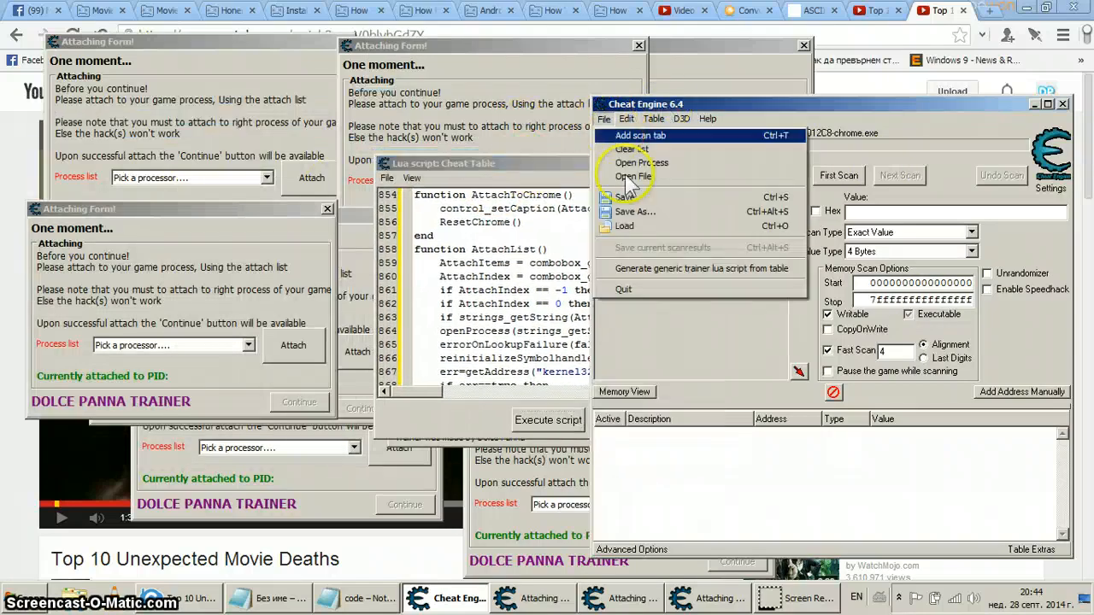
- Save the table to the desktop as a standalone trainer EXE named Monster Busters Super Trainer
{"action": "left_click", "coordinate": [634, 212]}
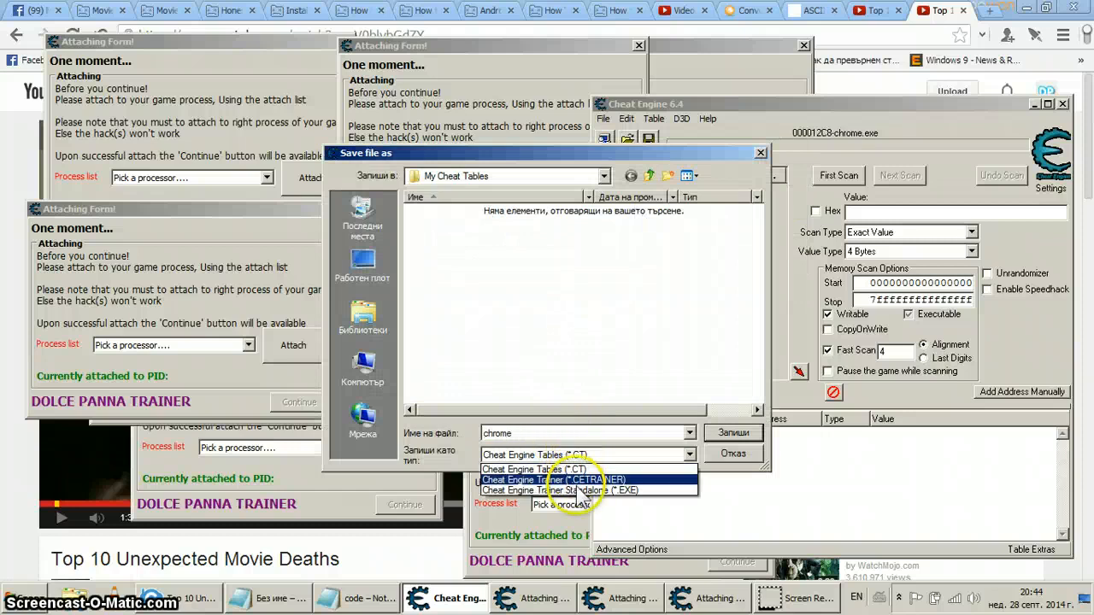
{"action": "left_click", "coordinate": [588, 489]}
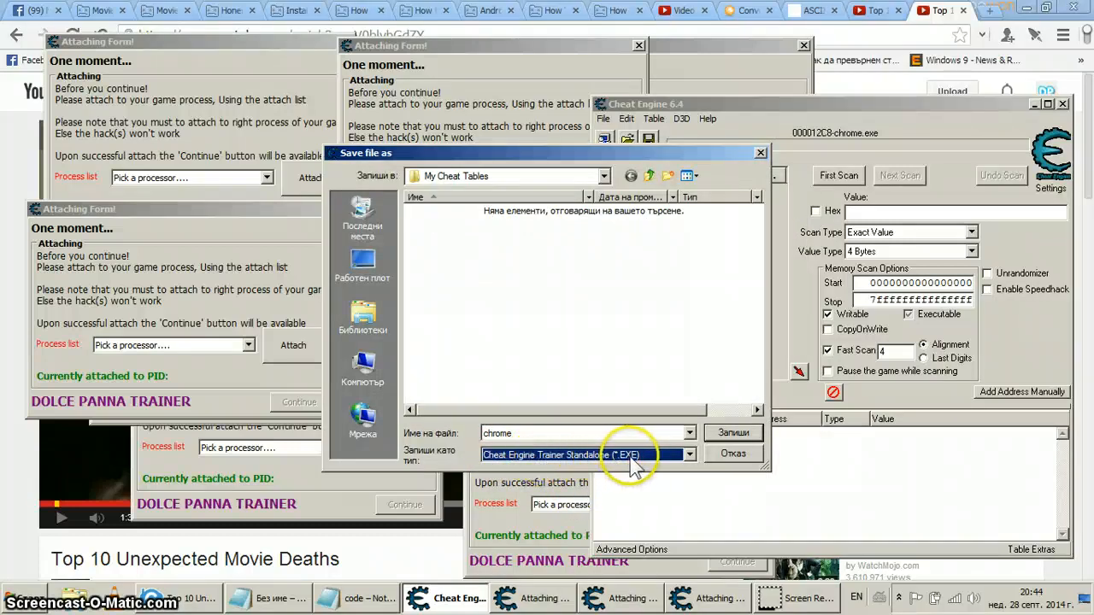
{"action": "left_click", "coordinate": [362, 260]}
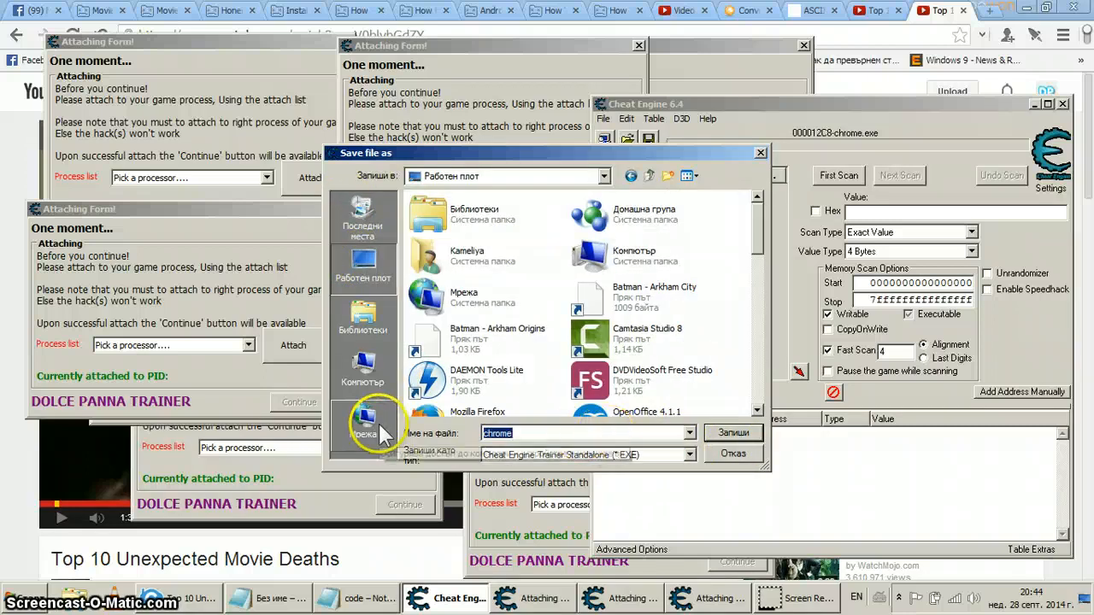
{"action": "left_click", "coordinate": [362, 419]}
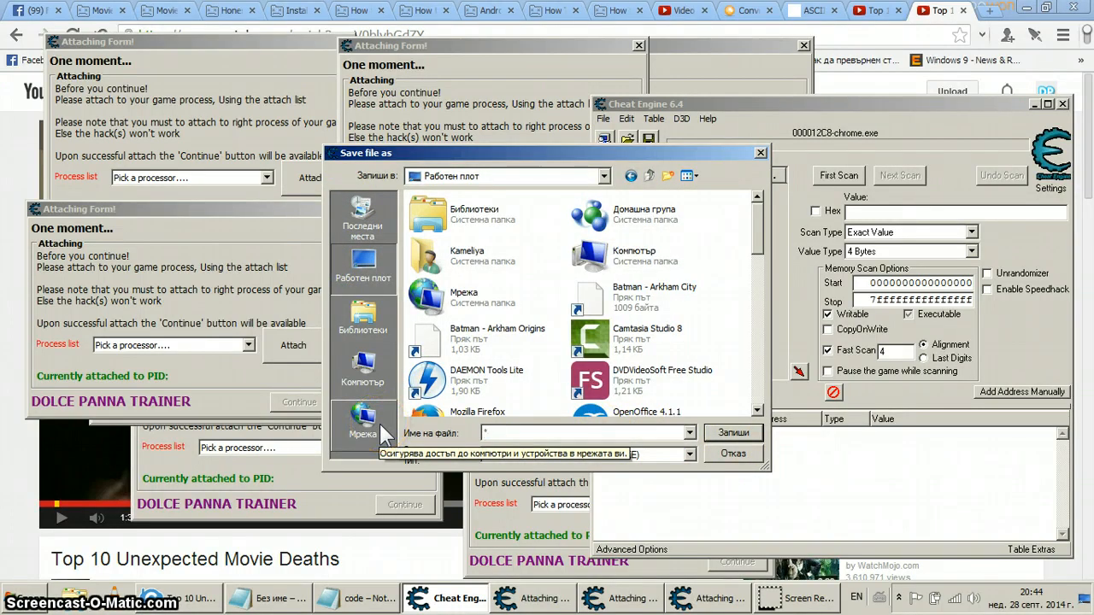
{"action": "type", "text": "Monster Busters Super Trainer"}
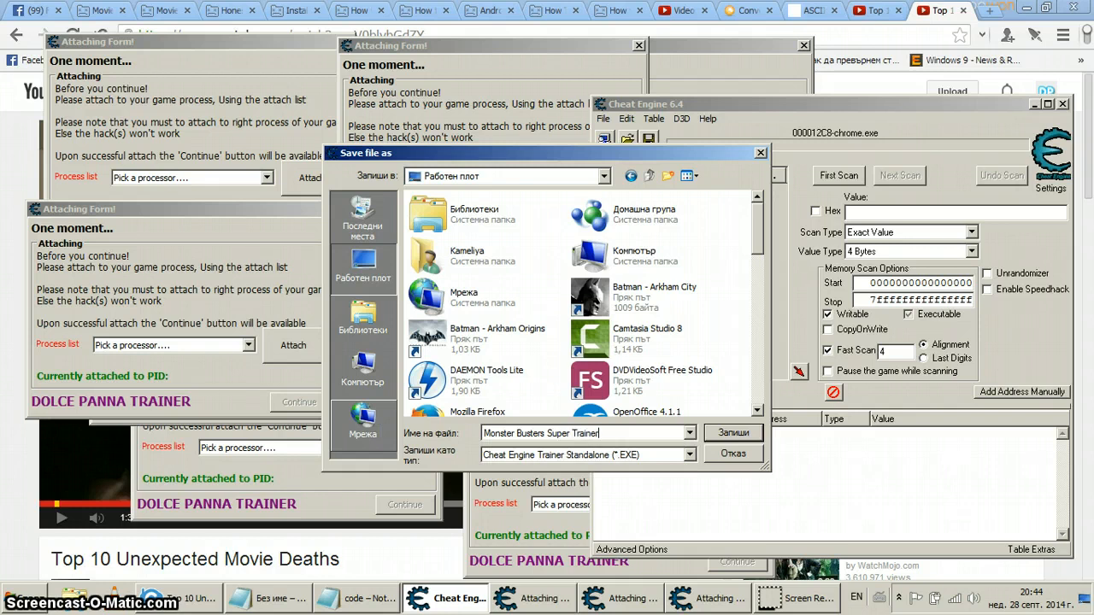
{"action": "left_click", "coordinate": [731, 431]}
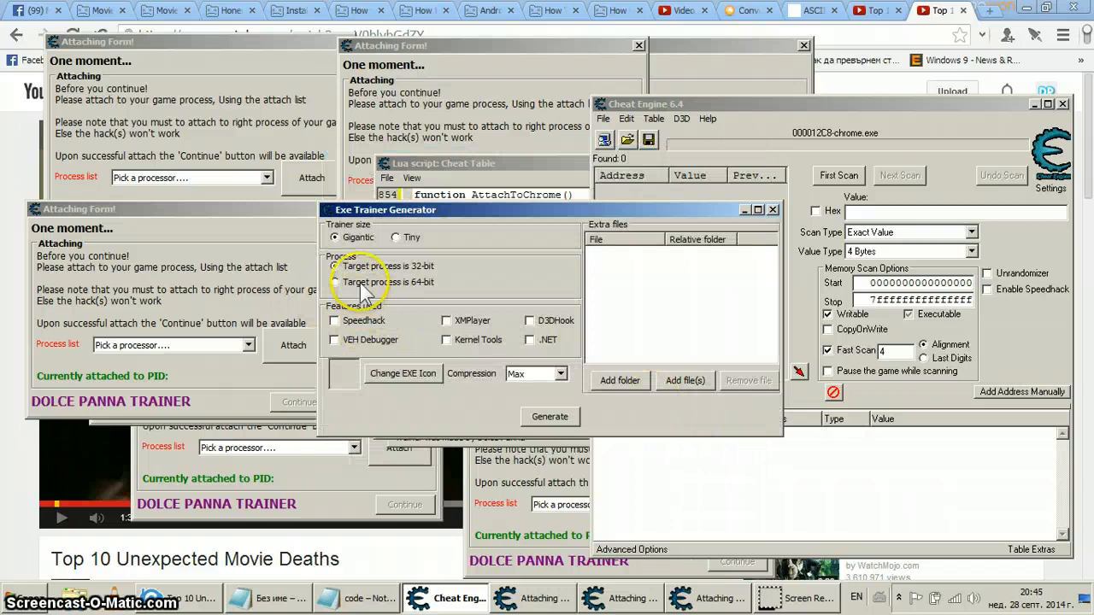
- Target 32-bit processes and set the trainer's compression to None
{"action": "left_click", "coordinate": [335, 266]}
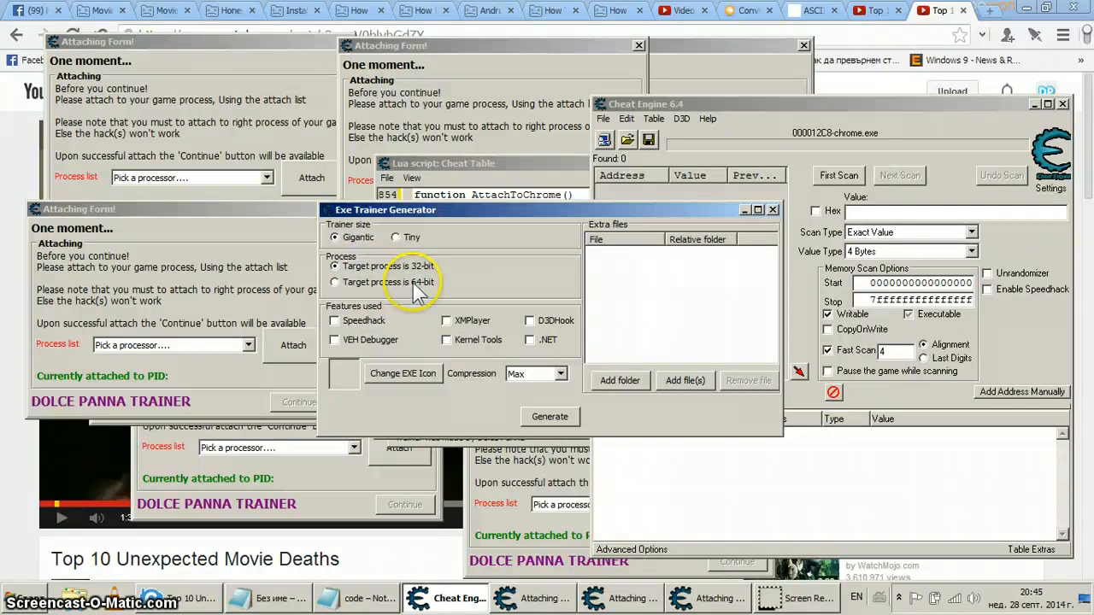
{"action": "mouse_move", "coordinate": [418, 290]}
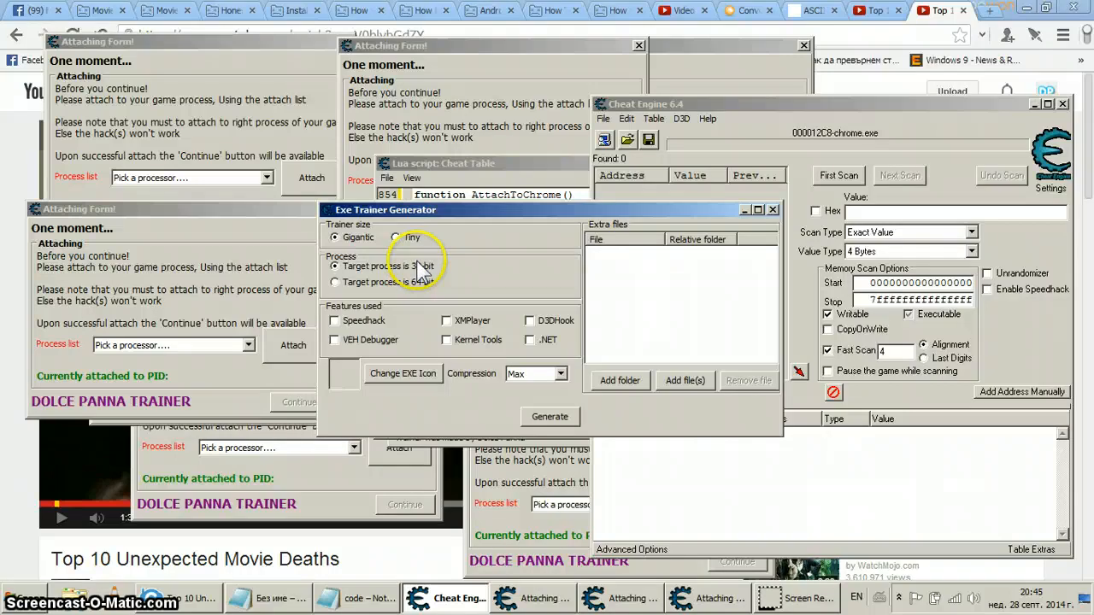
{"action": "mouse_move", "coordinate": [419, 270]}
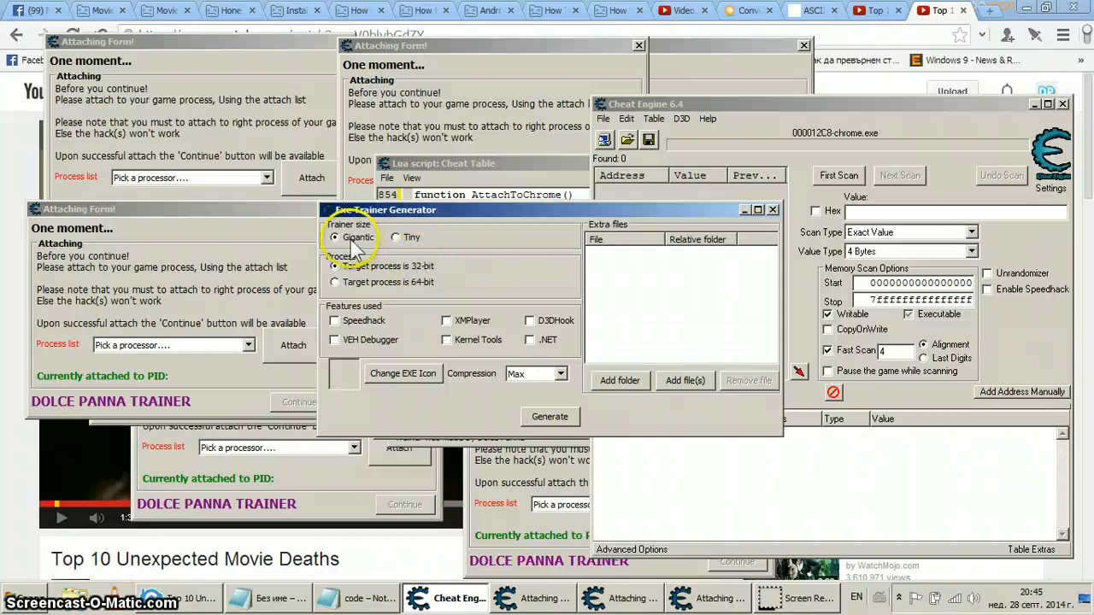
{"action": "mouse_move", "coordinate": [368, 290]}
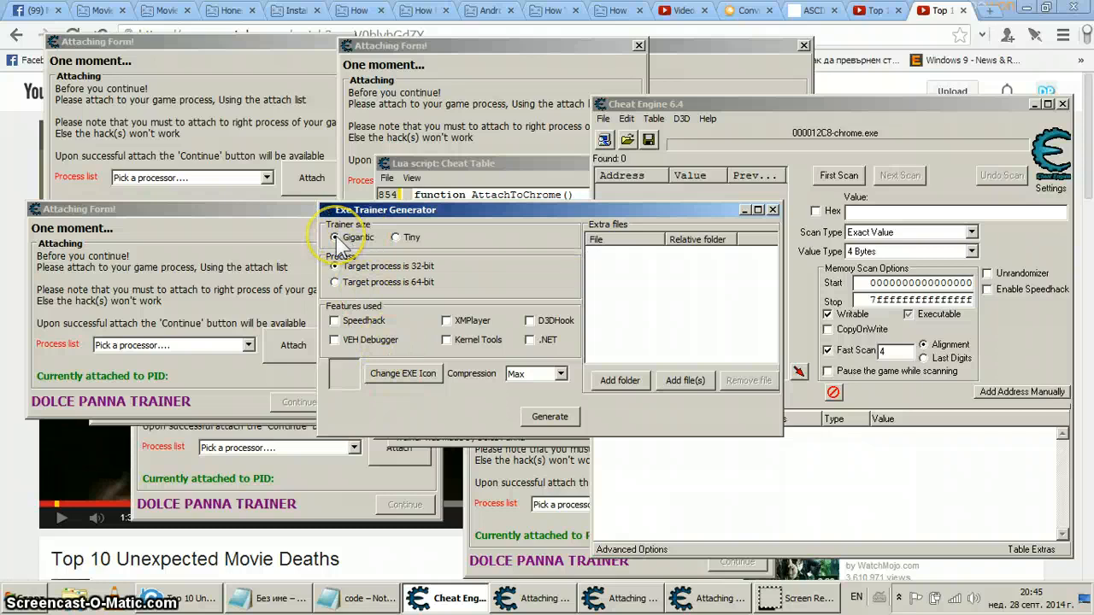
{"action": "mouse_move", "coordinate": [499, 354]}
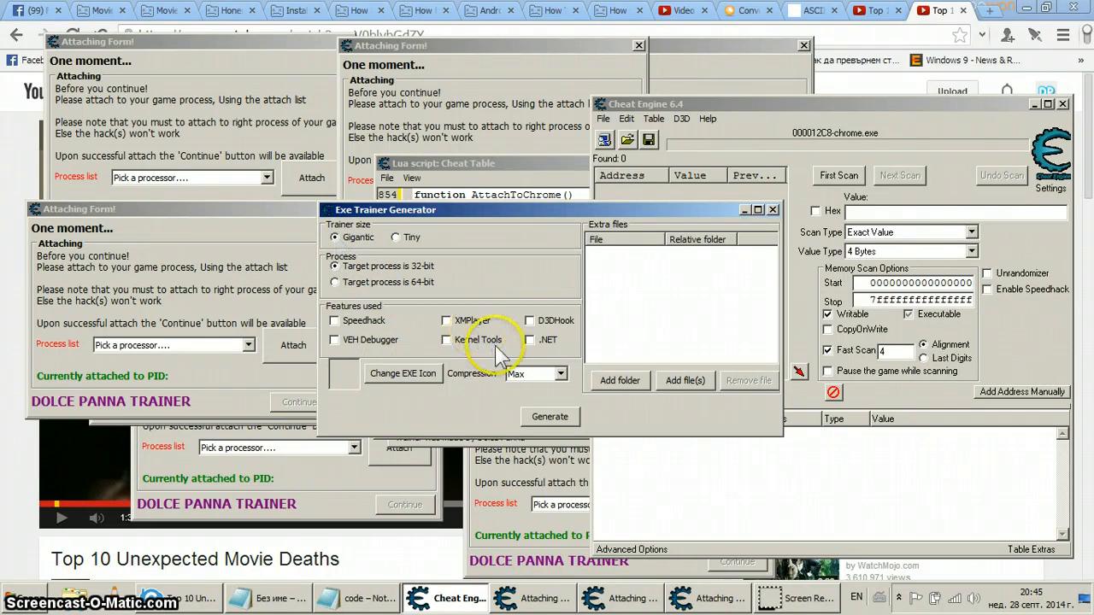
{"action": "mouse_move", "coordinate": [338, 243]}
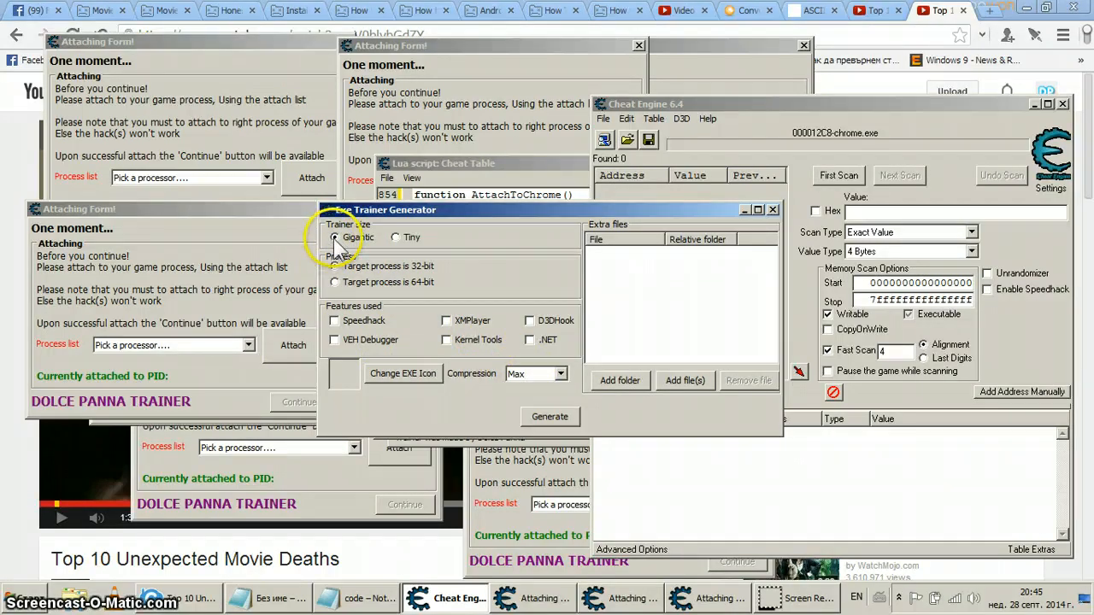
{"action": "left_click", "coordinate": [562, 373]}
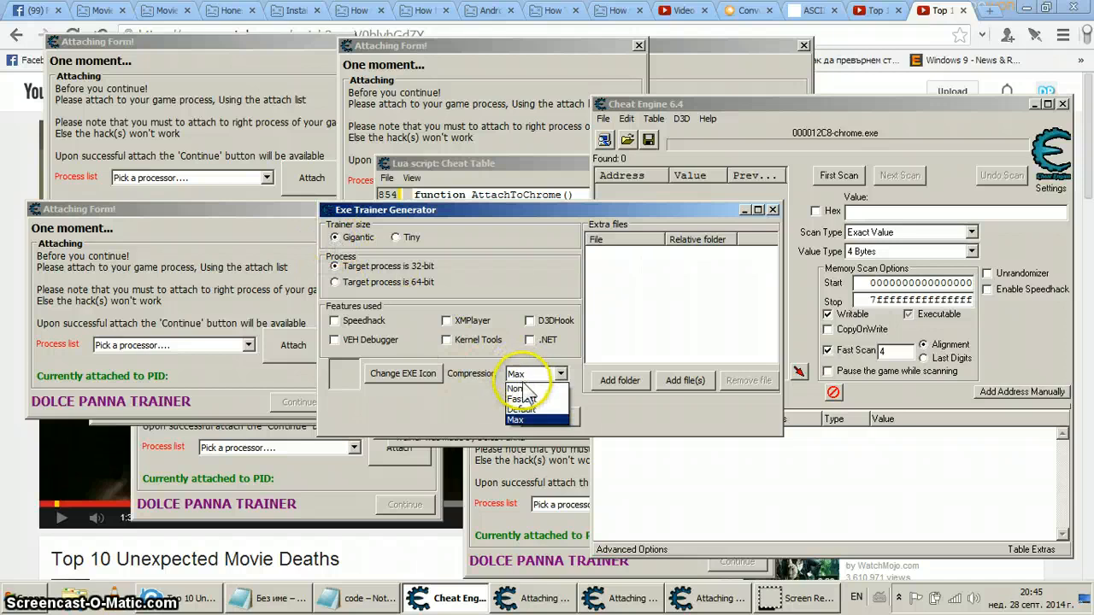
{"action": "left_click", "coordinate": [516, 388]}
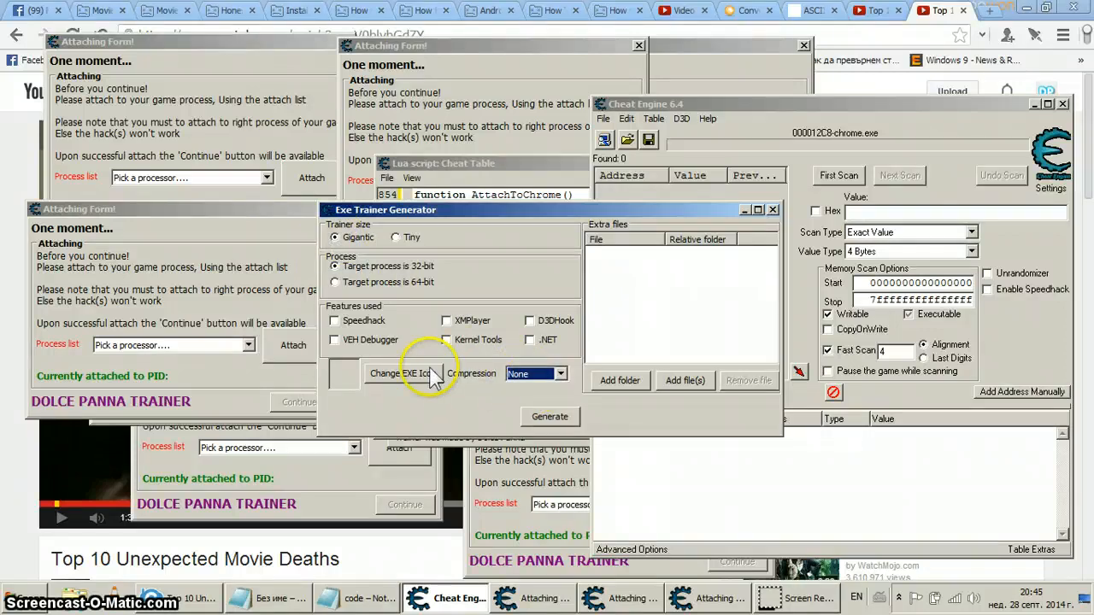
{"action": "mouse_move", "coordinate": [424, 385]}
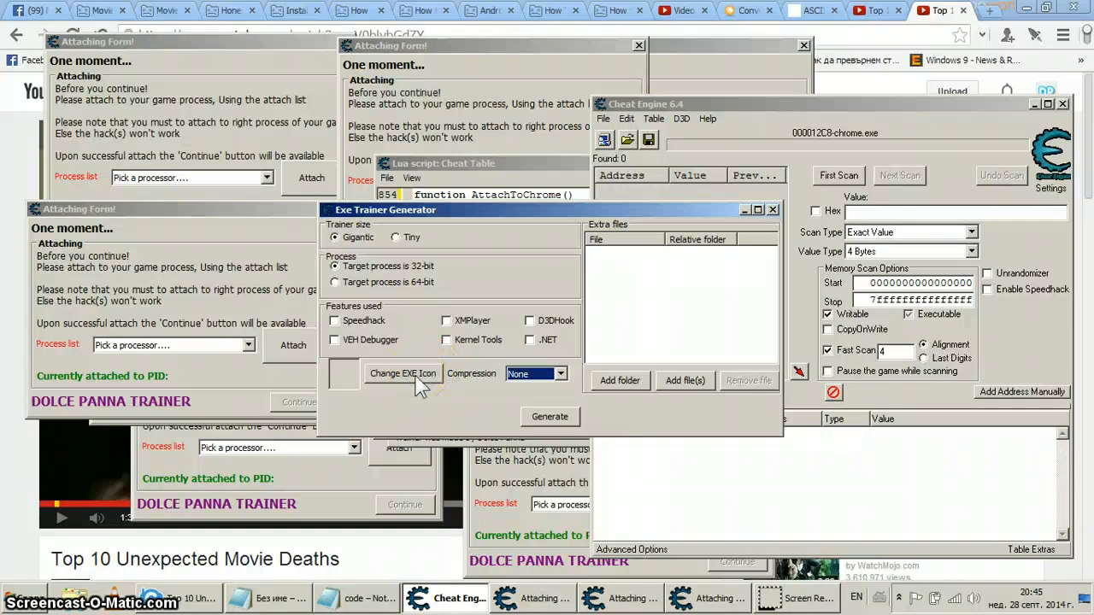
{"action": "mouse_move", "coordinate": [431, 385]}
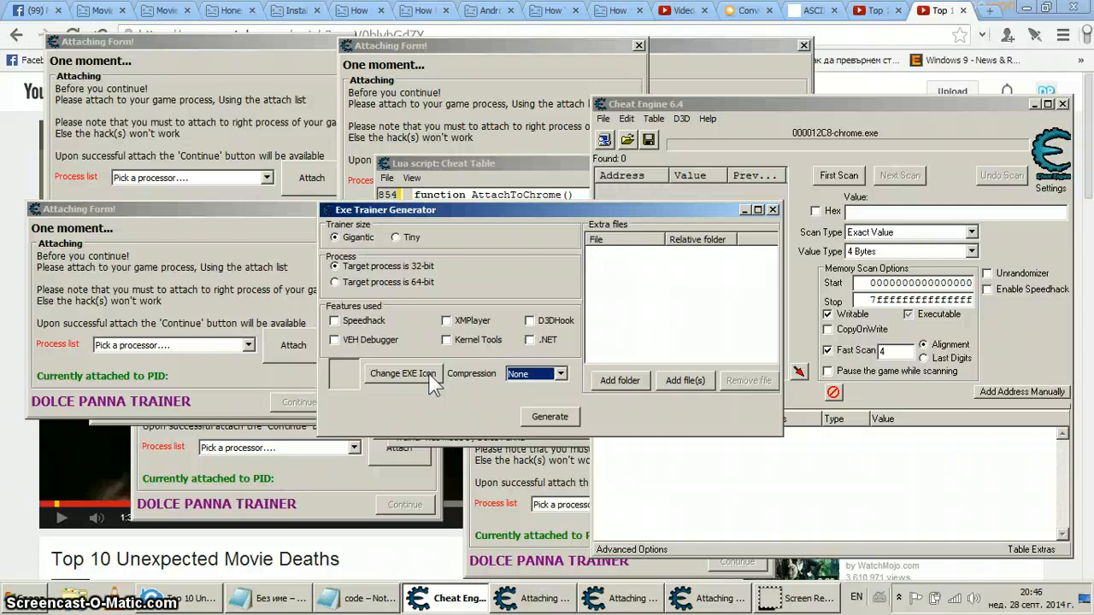
{"action": "mouse_move", "coordinate": [461, 416]}
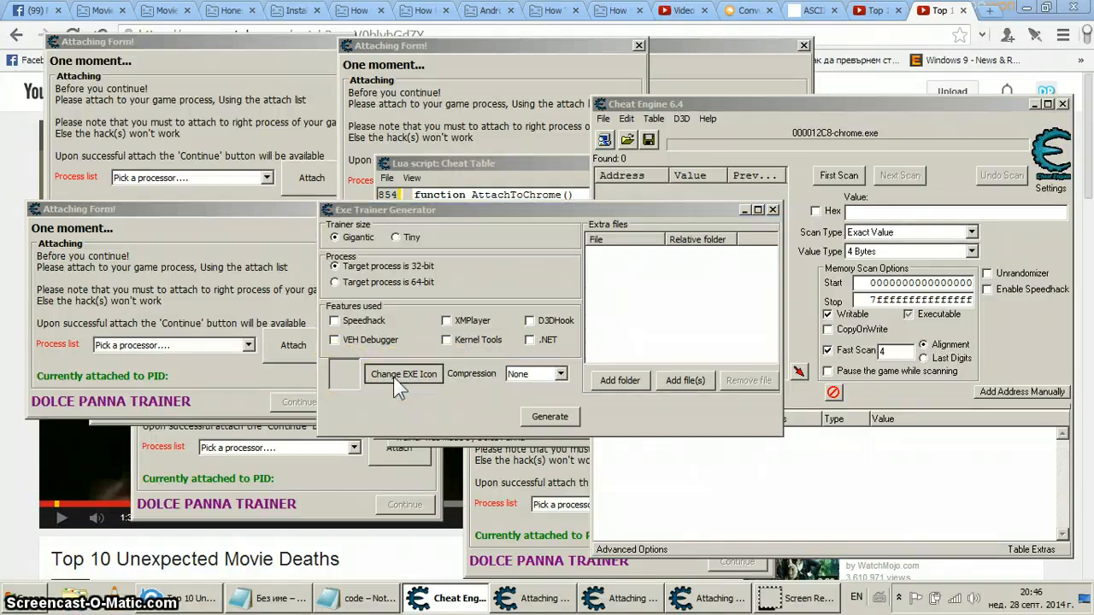
- Set the trainer's EXE icon to the Monster Busters Hack file from the desktop
{"action": "left_click", "coordinate": [404, 374]}
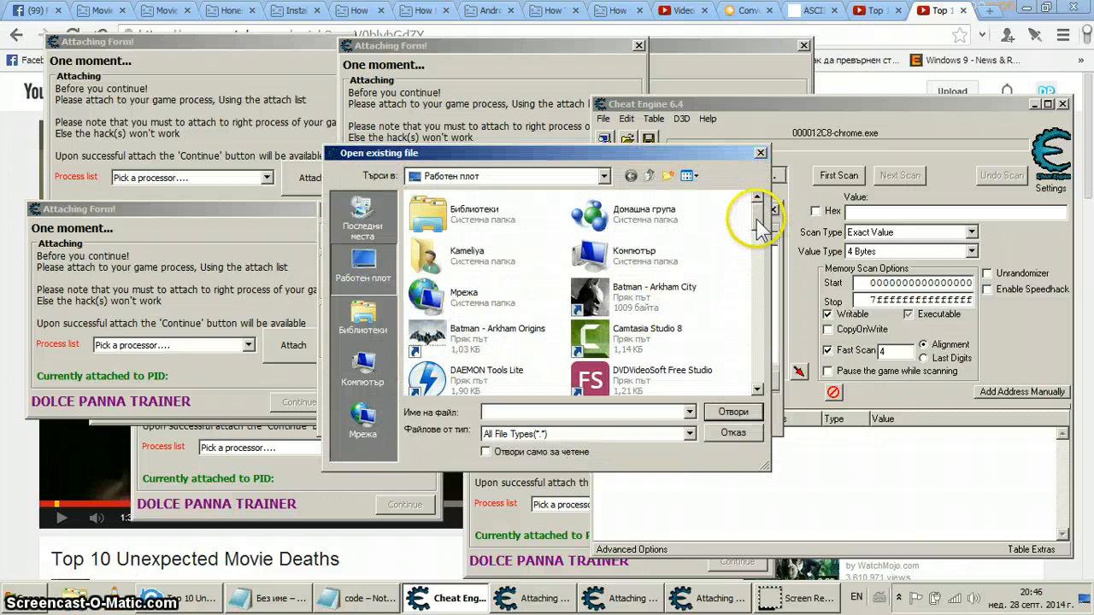
{"action": "scroll", "scroll_direction": "down", "scroll_amount": 3}
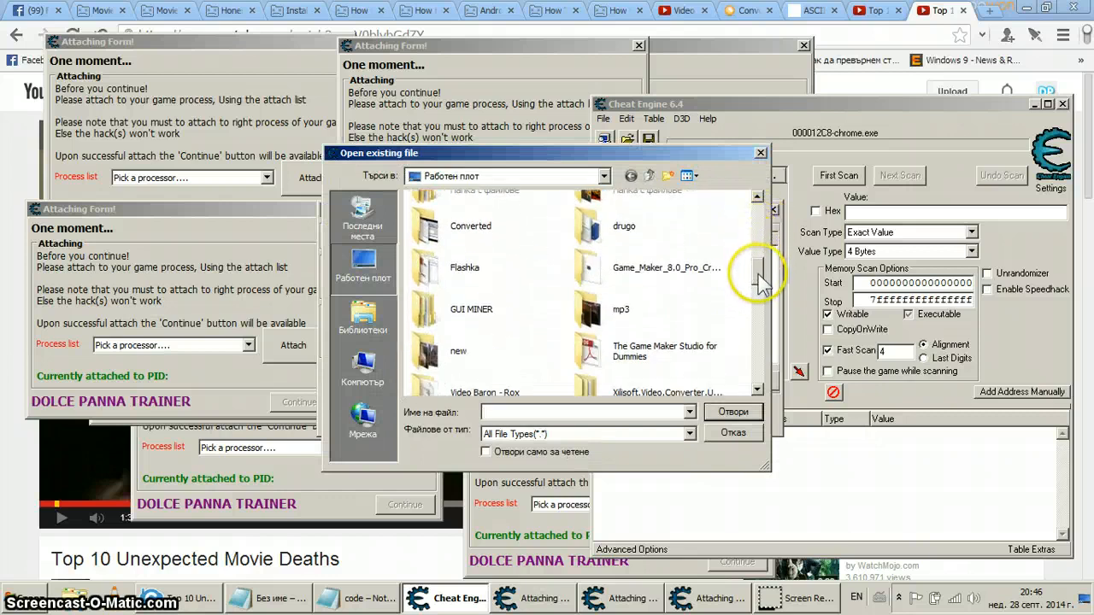
{"action": "scroll", "scroll_direction": "up", "scroll_amount": 3}
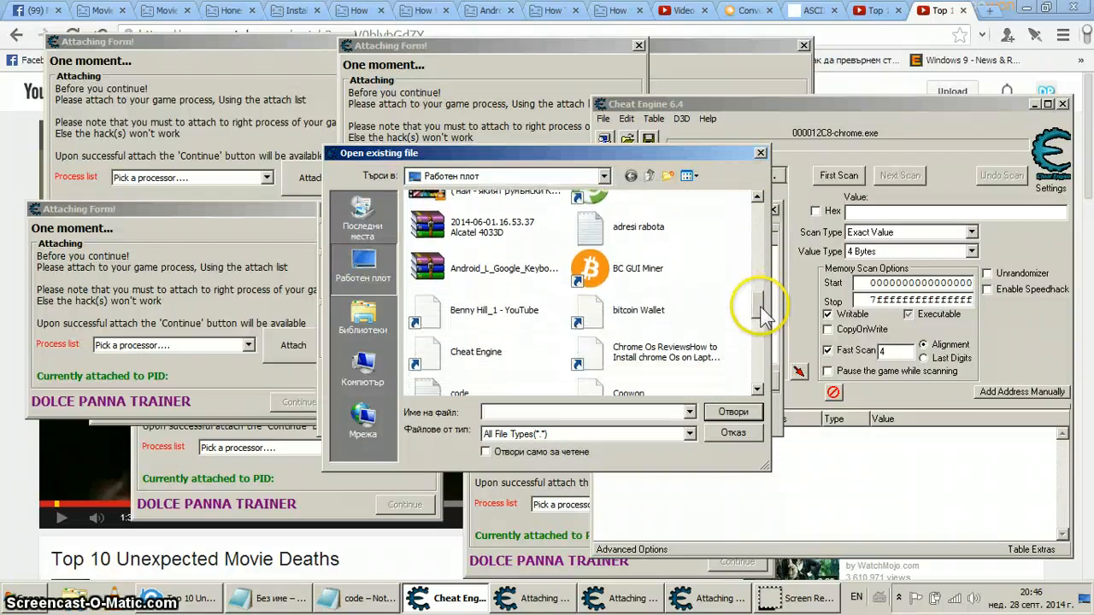
{"action": "scroll", "scroll_direction": "down", "scroll_amount": 3}
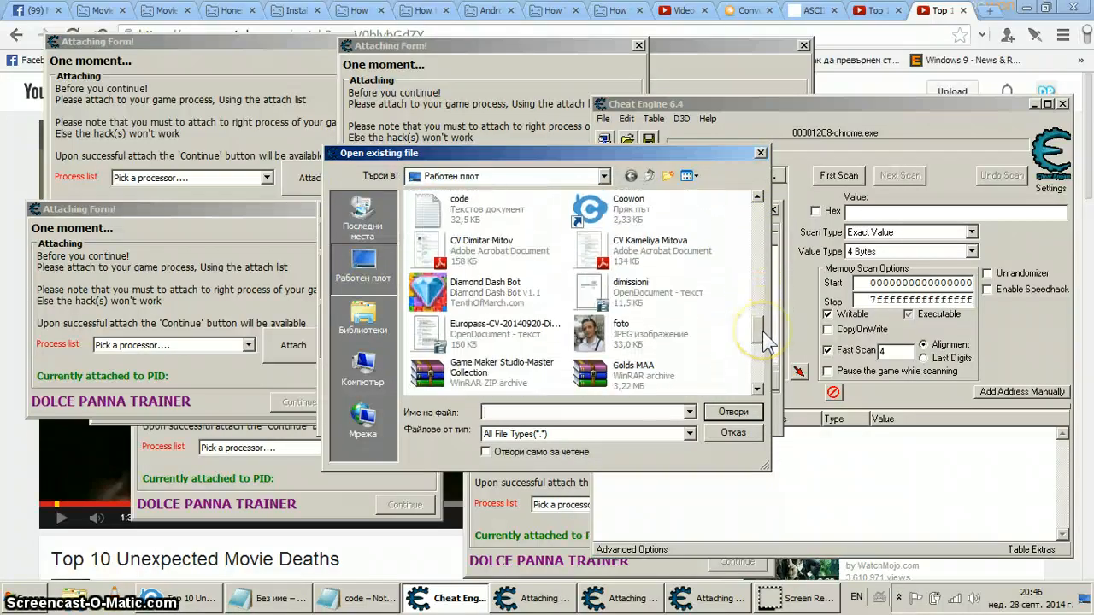
{"action": "scroll", "scroll_direction": "down", "scroll_amount": 3}
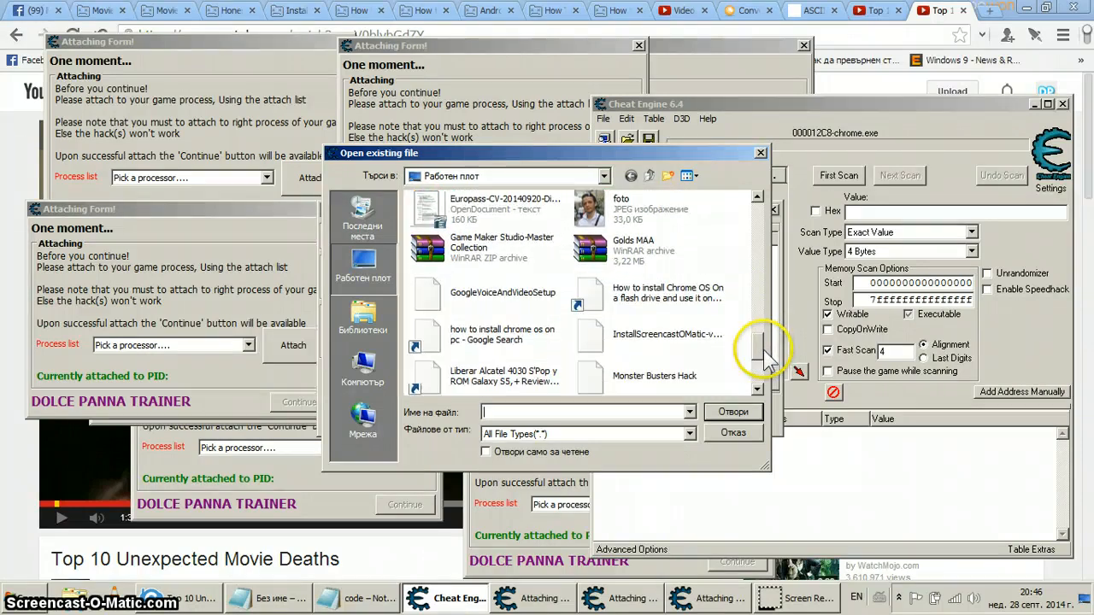
{"action": "scroll", "scroll_direction": "down", "scroll_amount": 3}
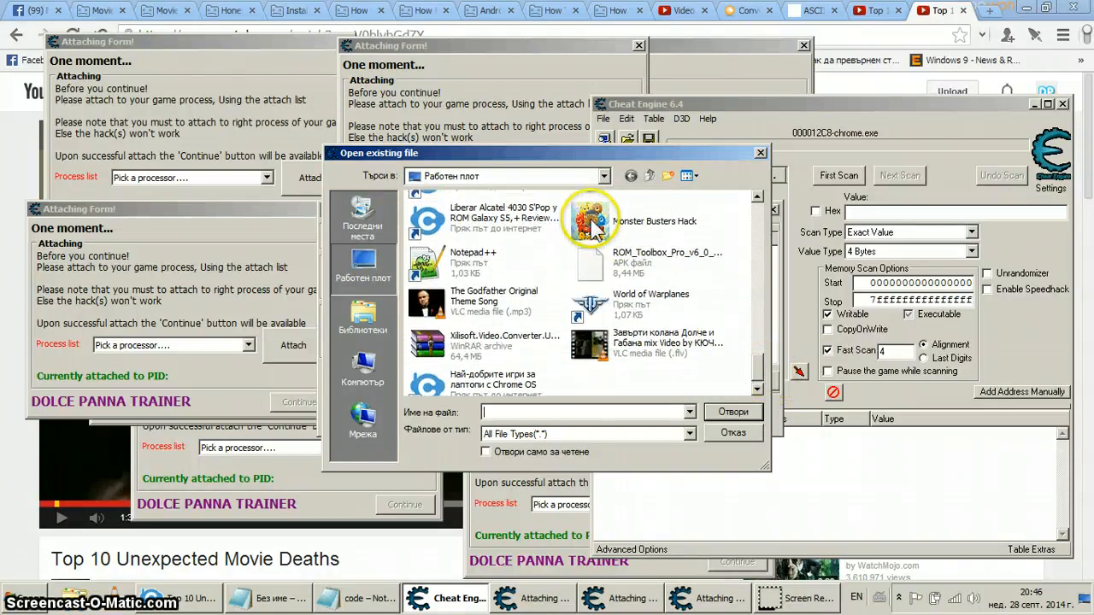
{"action": "left_click", "coordinate": [657, 220]}
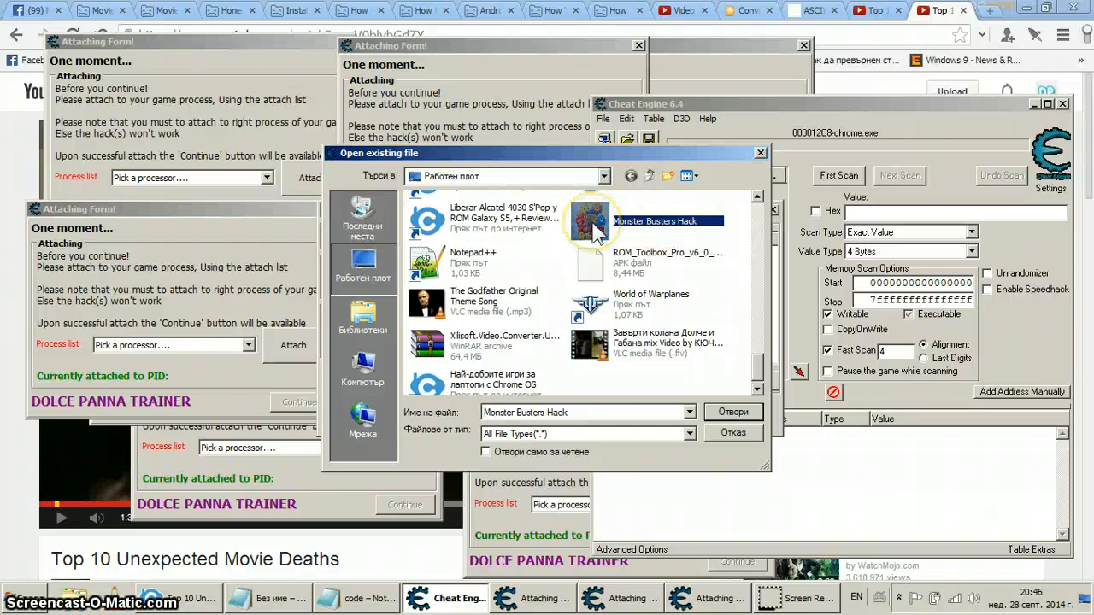
{"action": "mouse_move", "coordinate": [595, 225]}
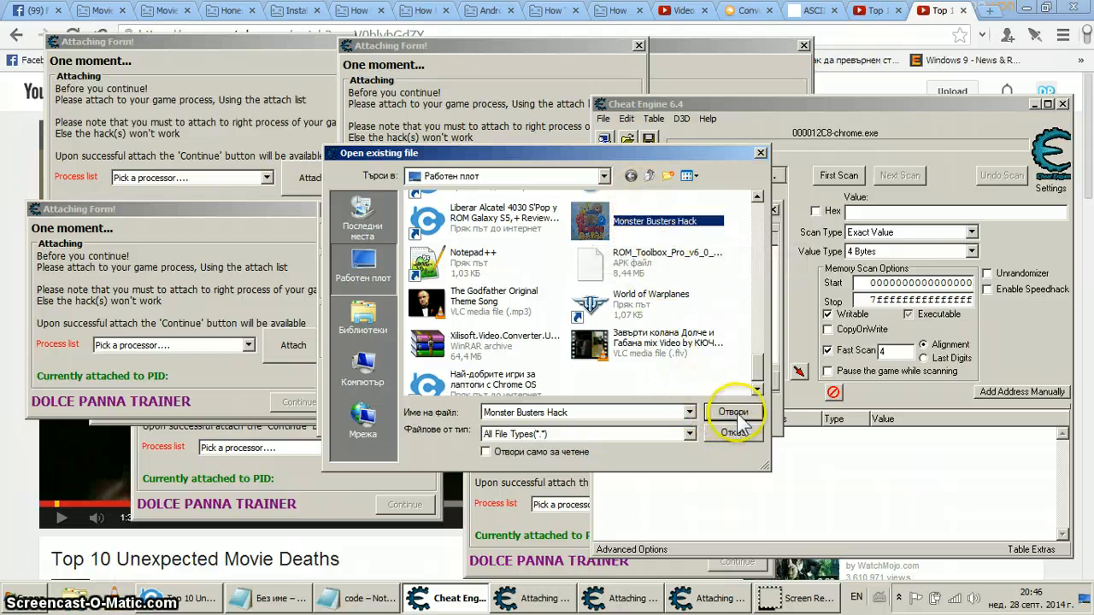
{"action": "left_click", "coordinate": [733, 412]}
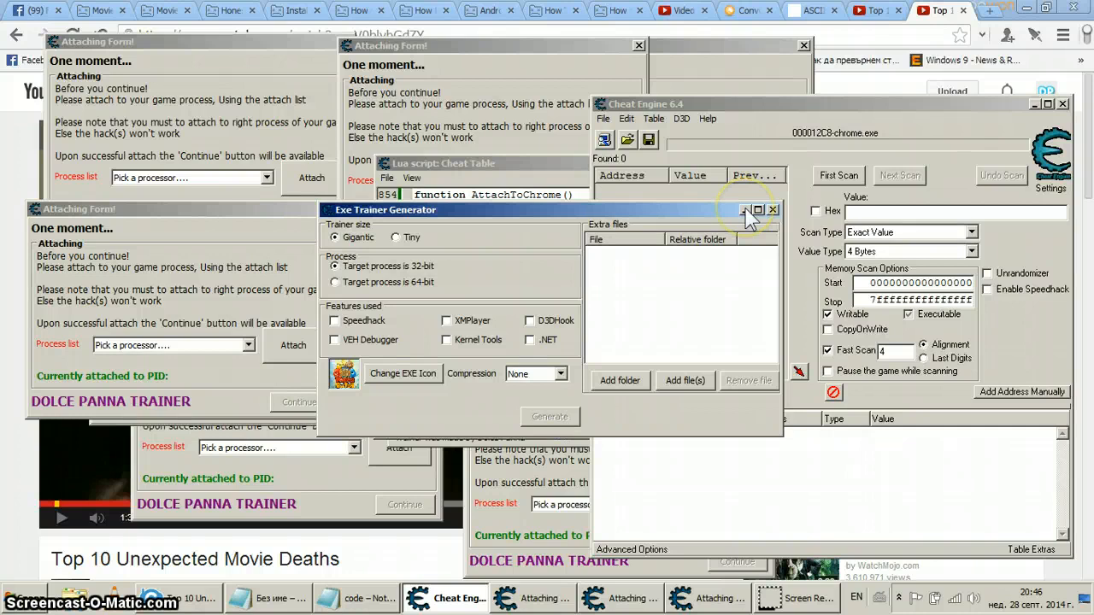
- Generate the standalone trainer, acknowledge the success message, and close the generator
{"action": "left_click", "coordinate": [551, 417]}
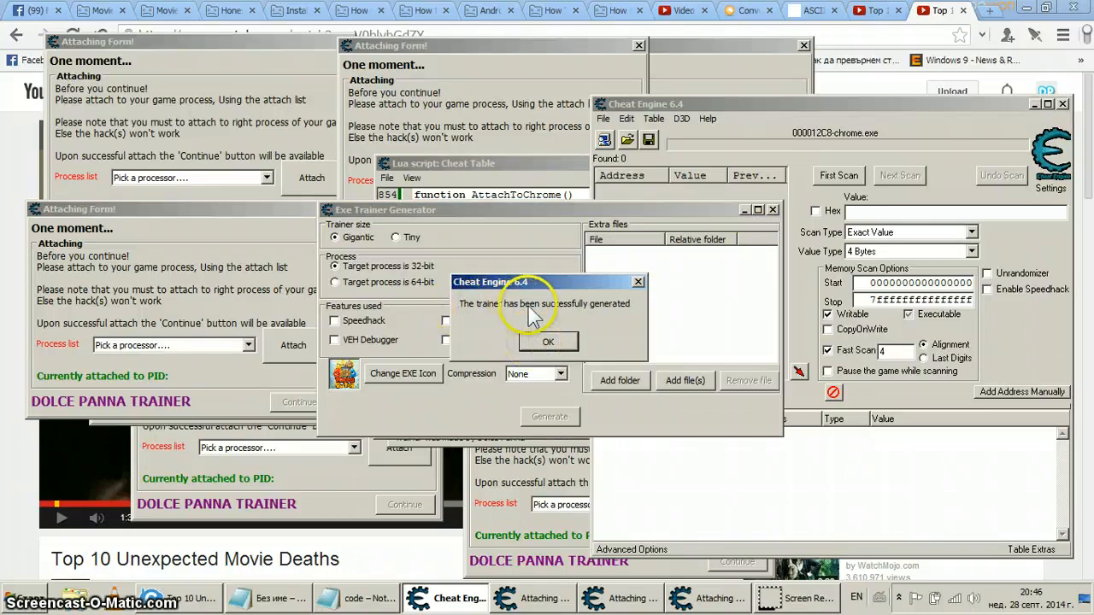
{"action": "mouse_move", "coordinate": [495, 322]}
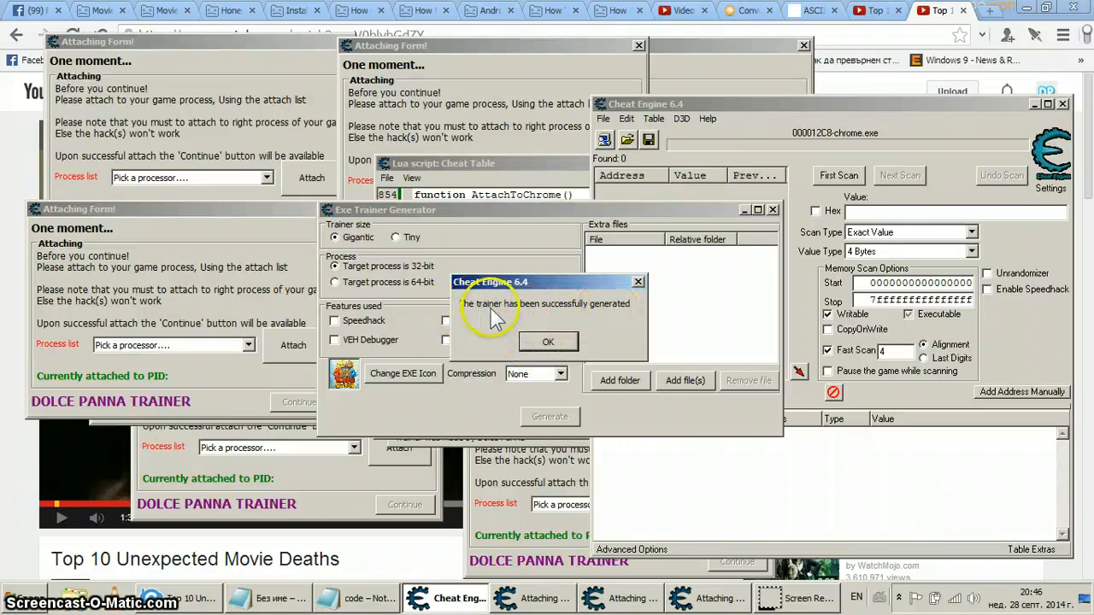
{"action": "mouse_move", "coordinate": [602, 323]}
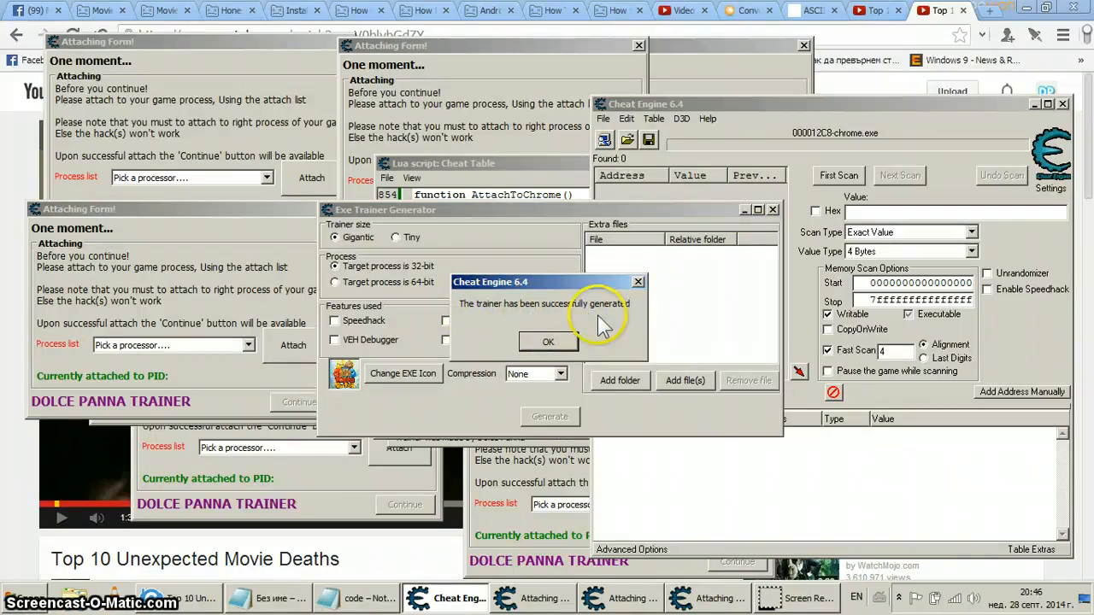
{"action": "left_click", "coordinate": [547, 342]}
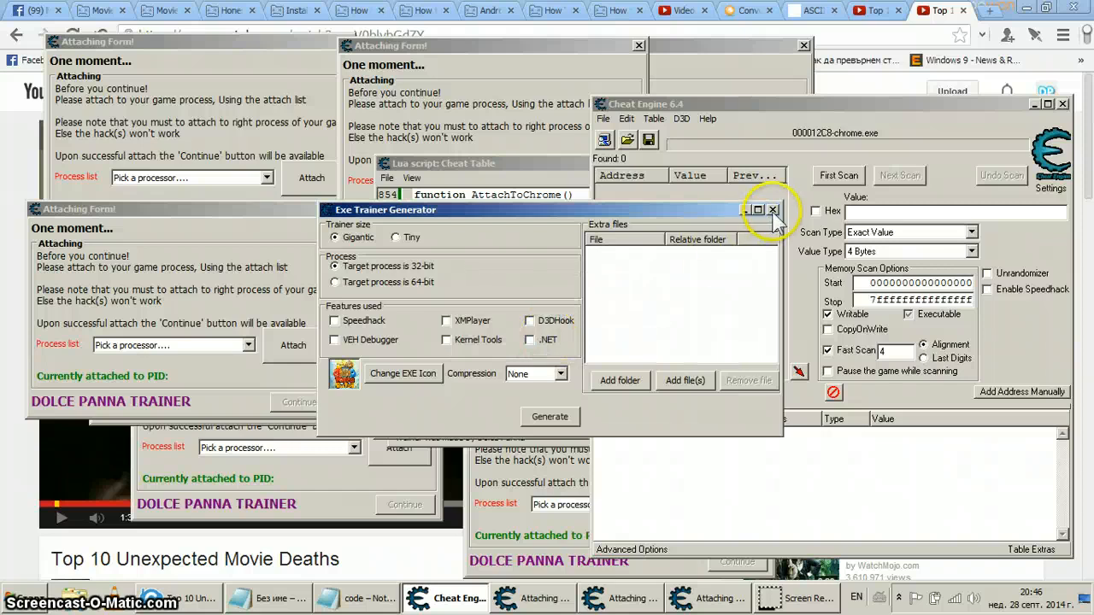
{"action": "left_click", "coordinate": [772, 210]}
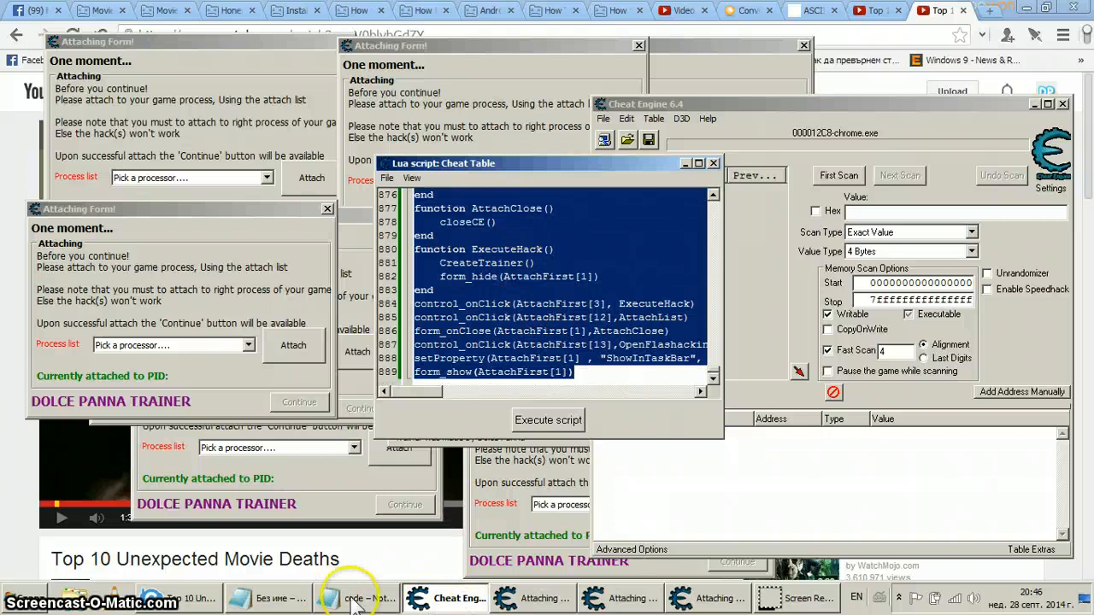
- Bring up the trainer code in Notepad and review the script
{"action": "left_click", "coordinate": [359, 598]}
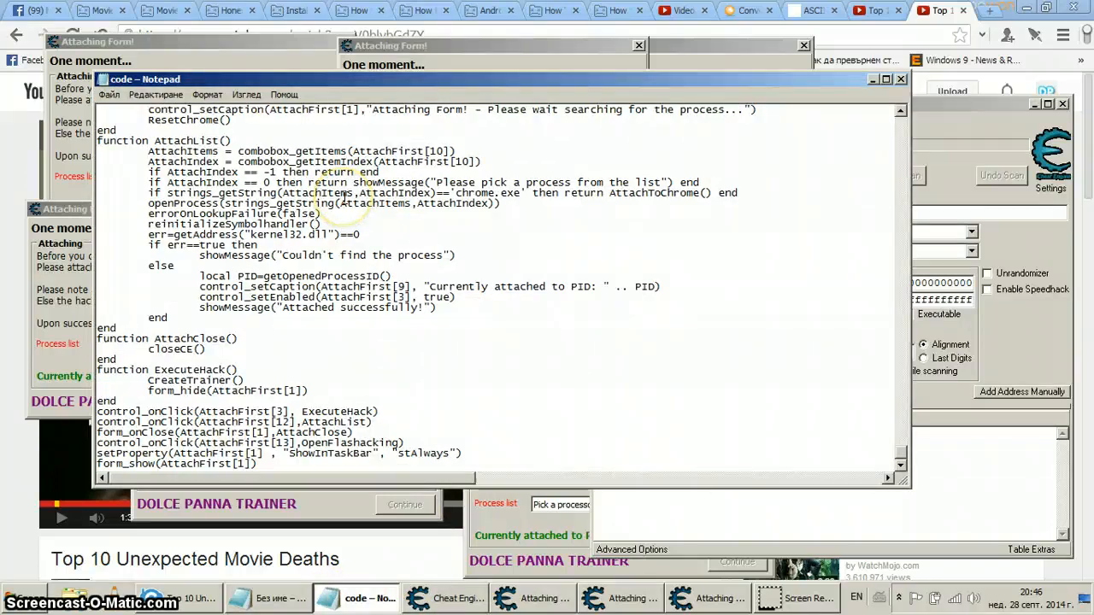
{"action": "type", "text": "stNever"}
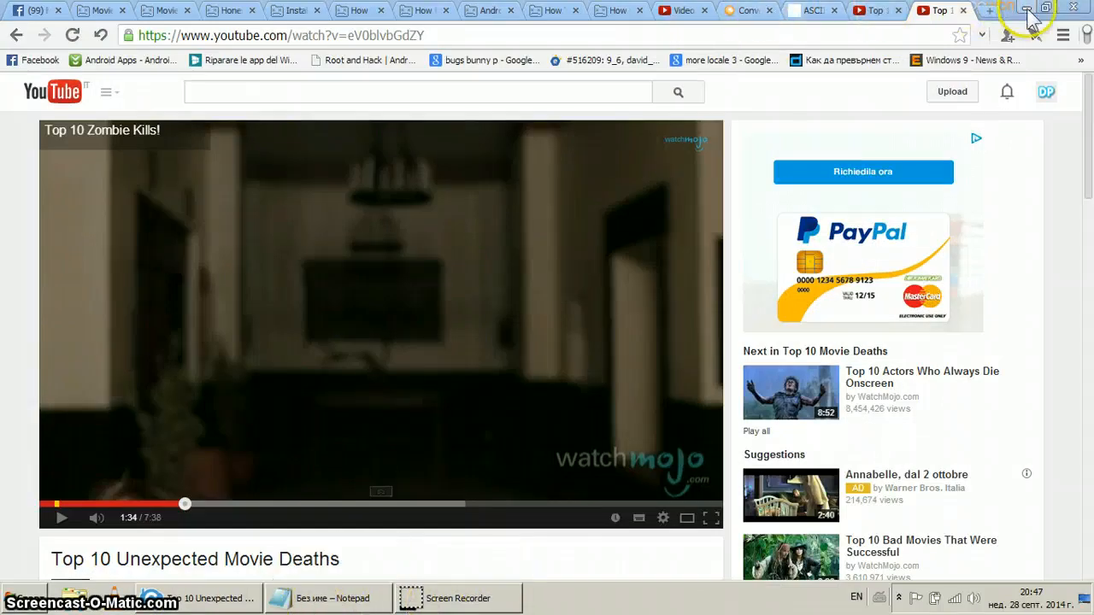
{"action": "left_click", "coordinate": [1024, 7]}
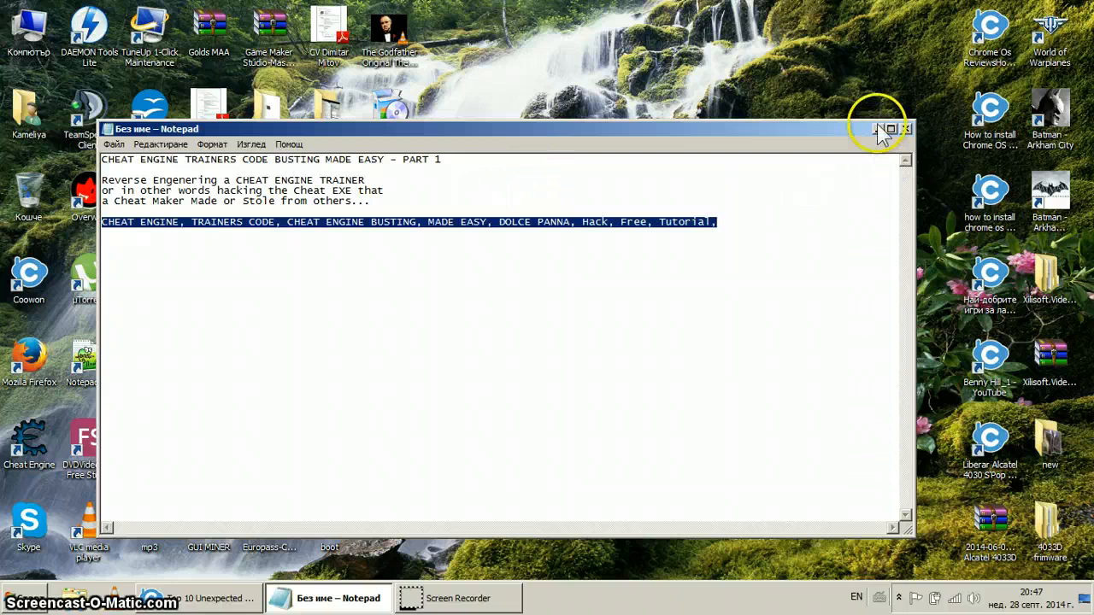
{"action": "left_click", "coordinate": [888, 130]}
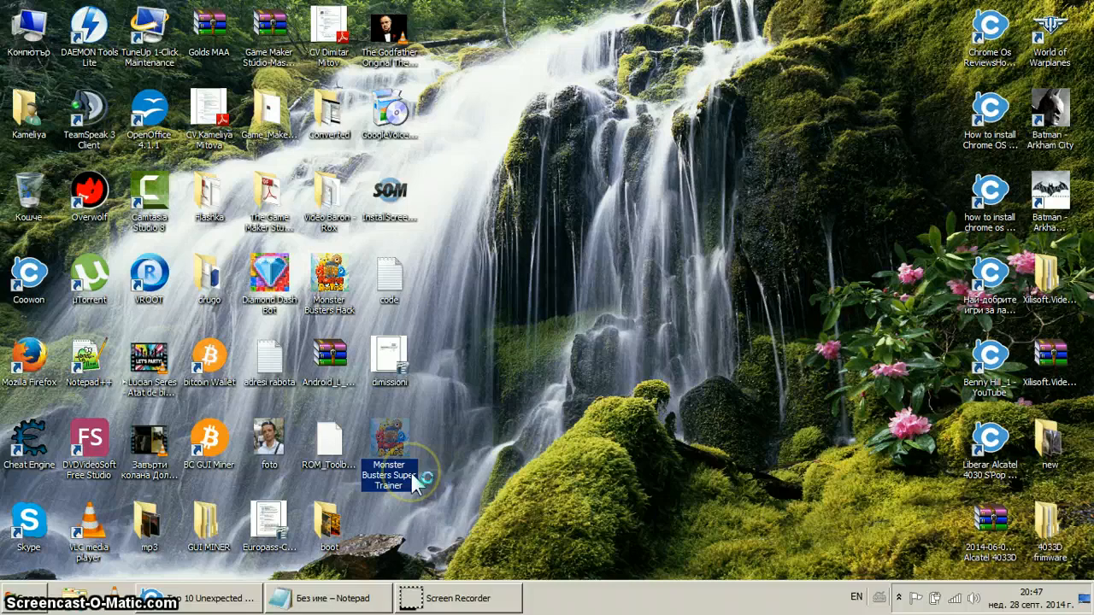
{"action": "double_click", "coordinate": [389, 461]}
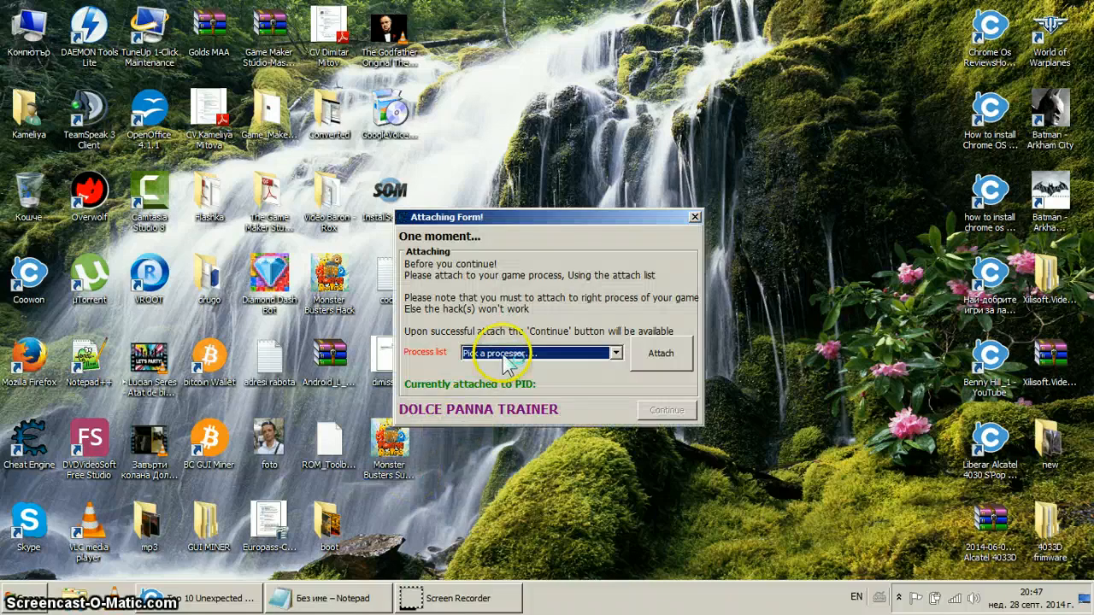
{"action": "left_click", "coordinate": [615, 352]}
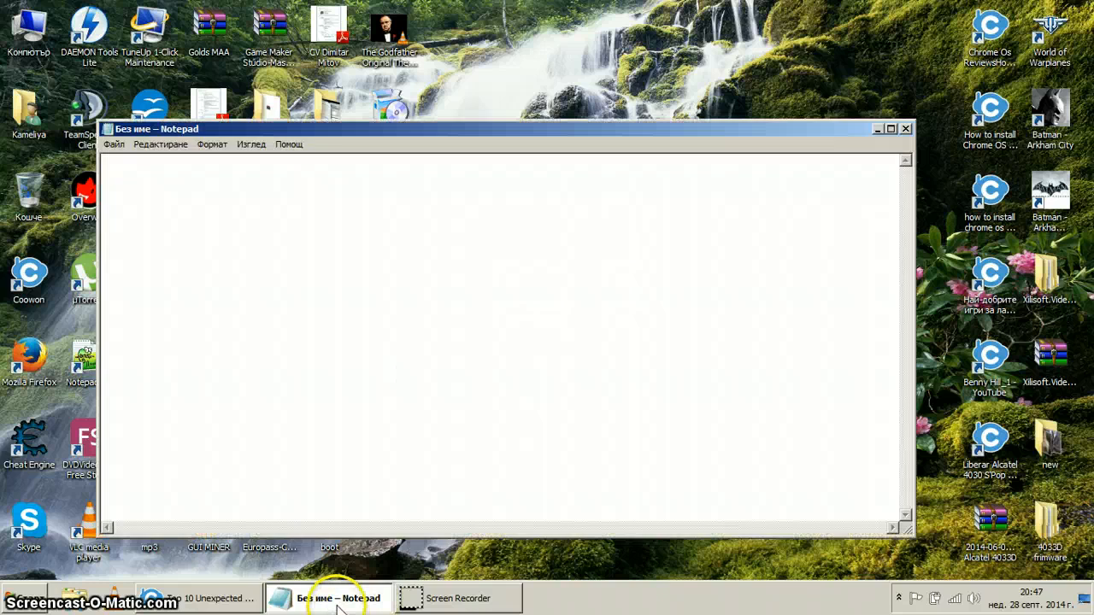
{"action": "left_click", "coordinate": [875, 129]}
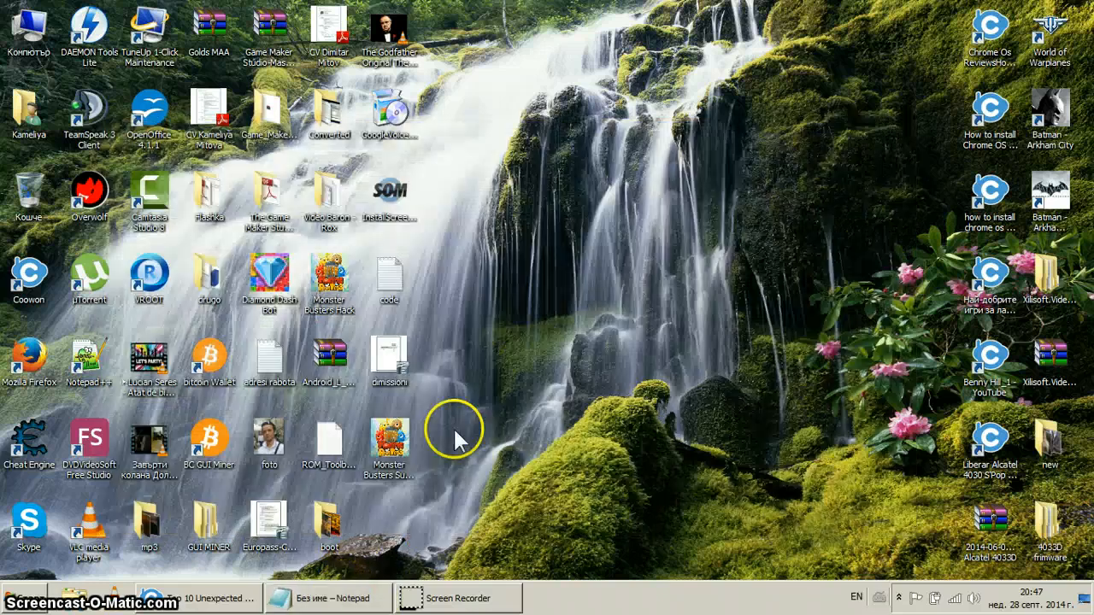
{"action": "mouse_move", "coordinate": [322, 602]}
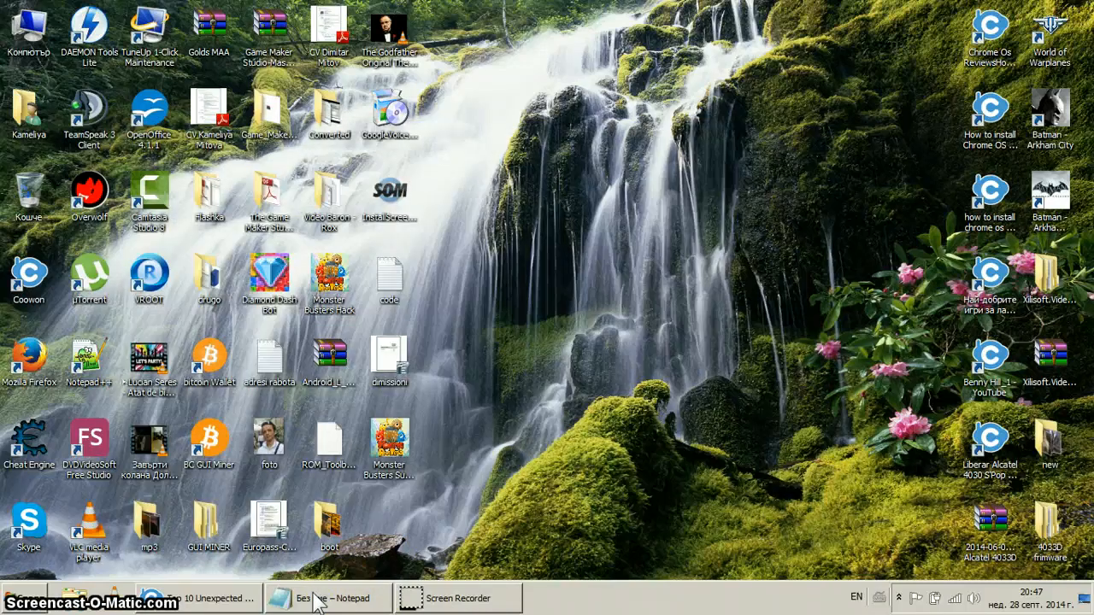
{"action": "left_click", "coordinate": [329, 598]}
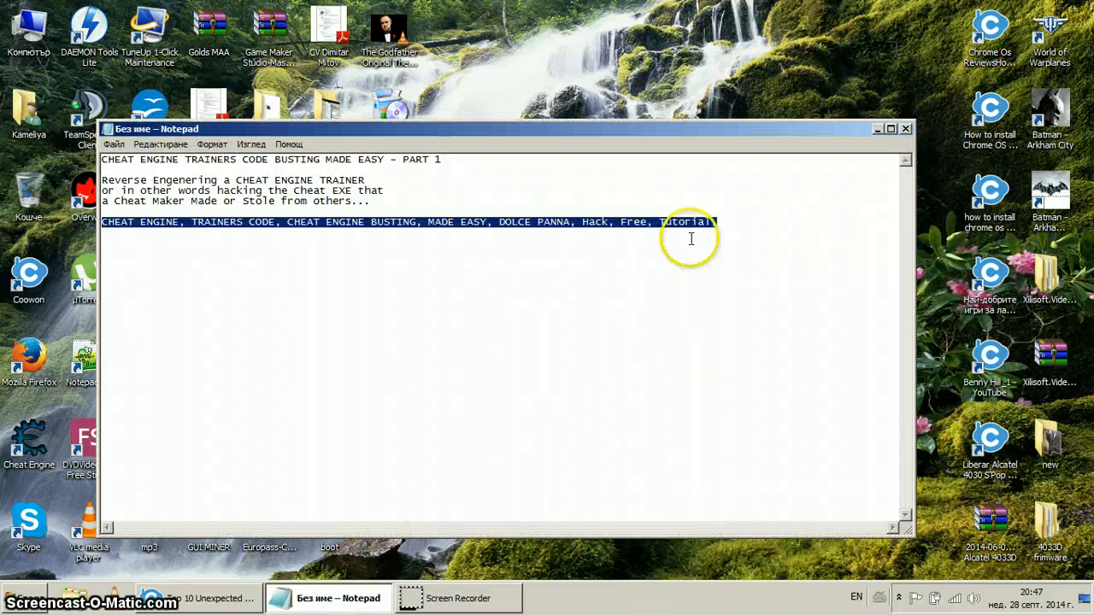
{"action": "left_click", "coordinate": [877, 128]}
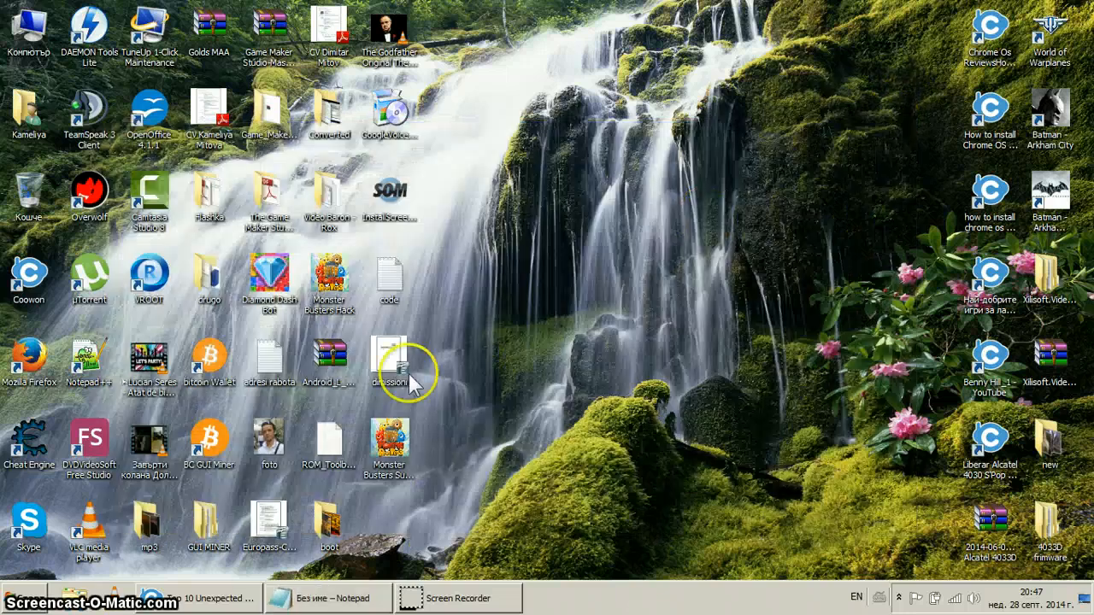
{"action": "left_click", "coordinate": [196, 598]}
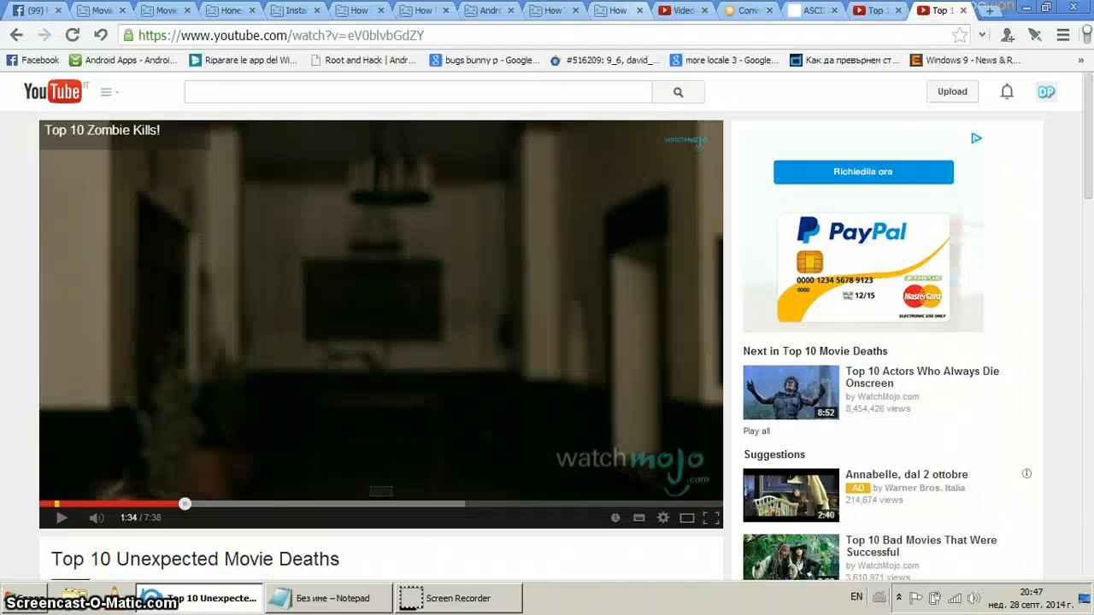
{"action": "left_click", "coordinate": [745, 10]}
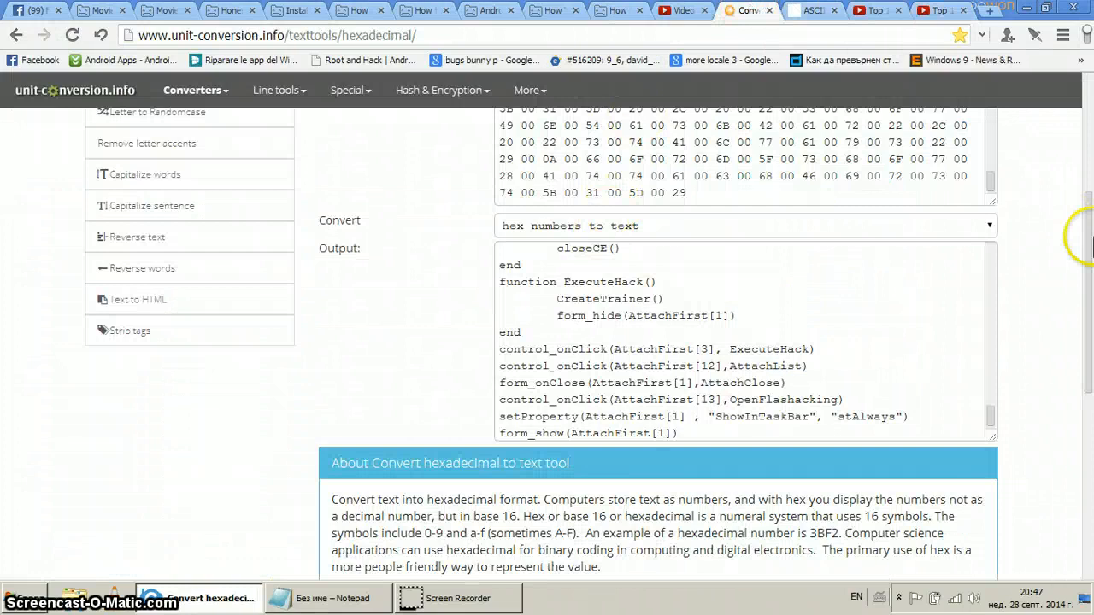
{"action": "scroll", "scroll_direction": "up", "scroll_amount": 3}
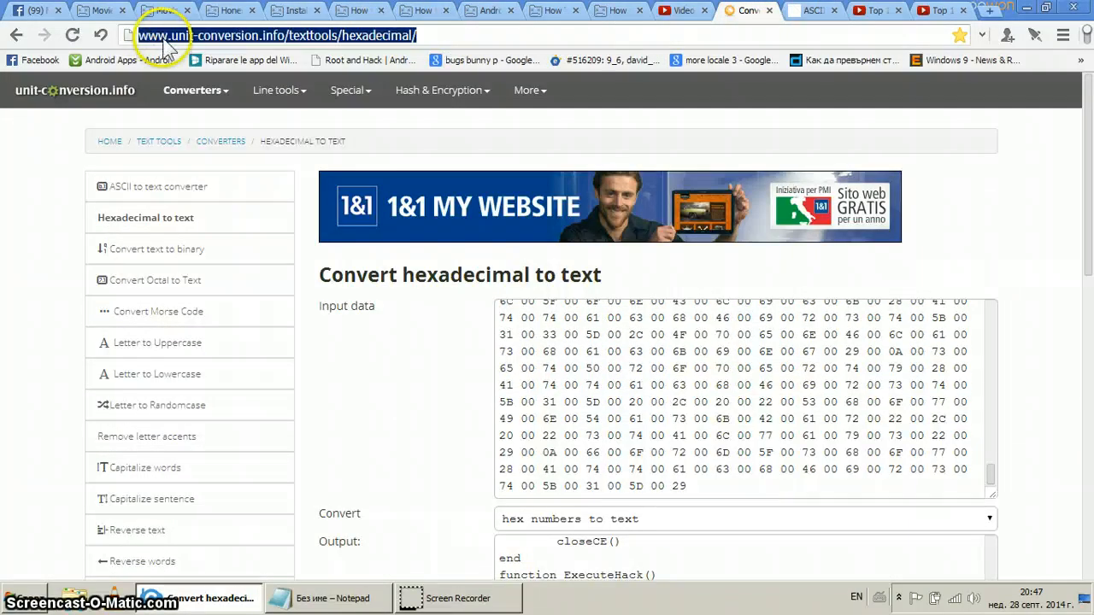
{"action": "mouse_move", "coordinate": [287, 418]}
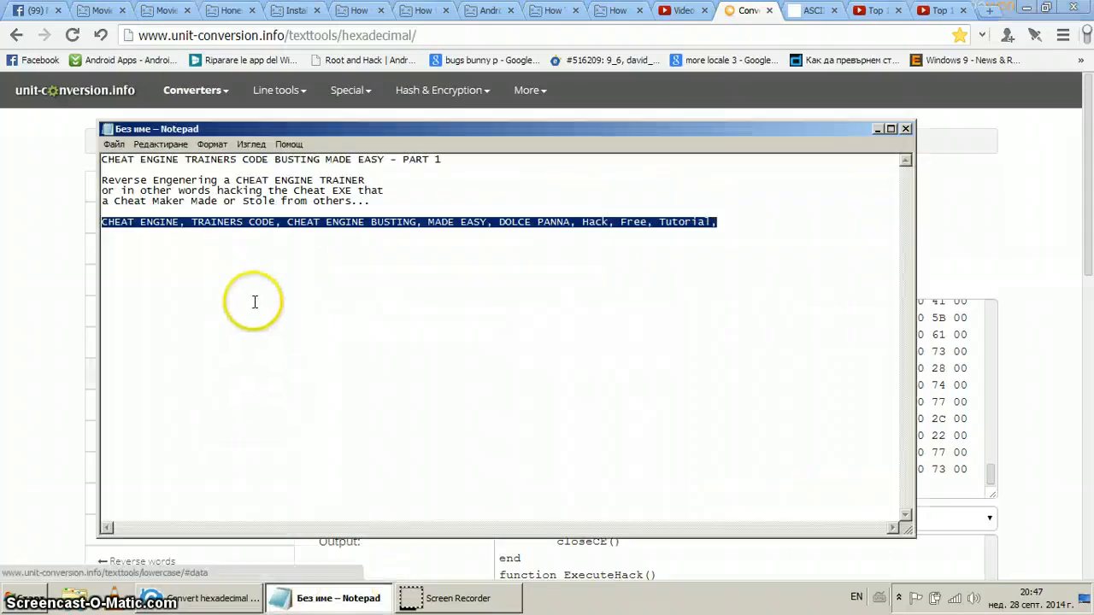
{"action": "left_click", "coordinate": [800, 239]}
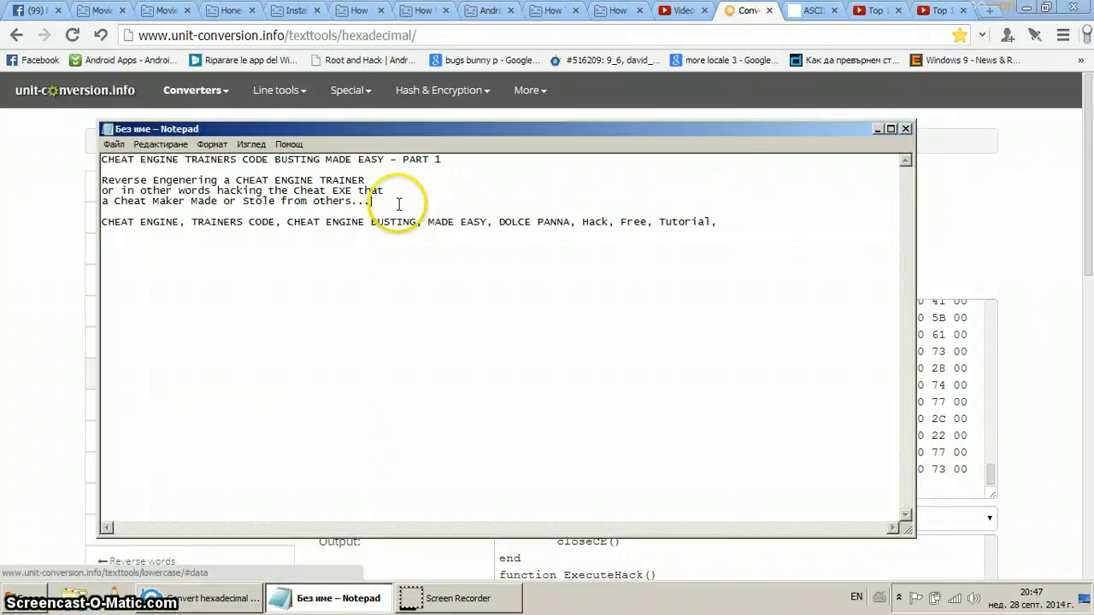
{"action": "type", "text": "http://www.unit-conversion.info/texttools/hexadecimal/"}
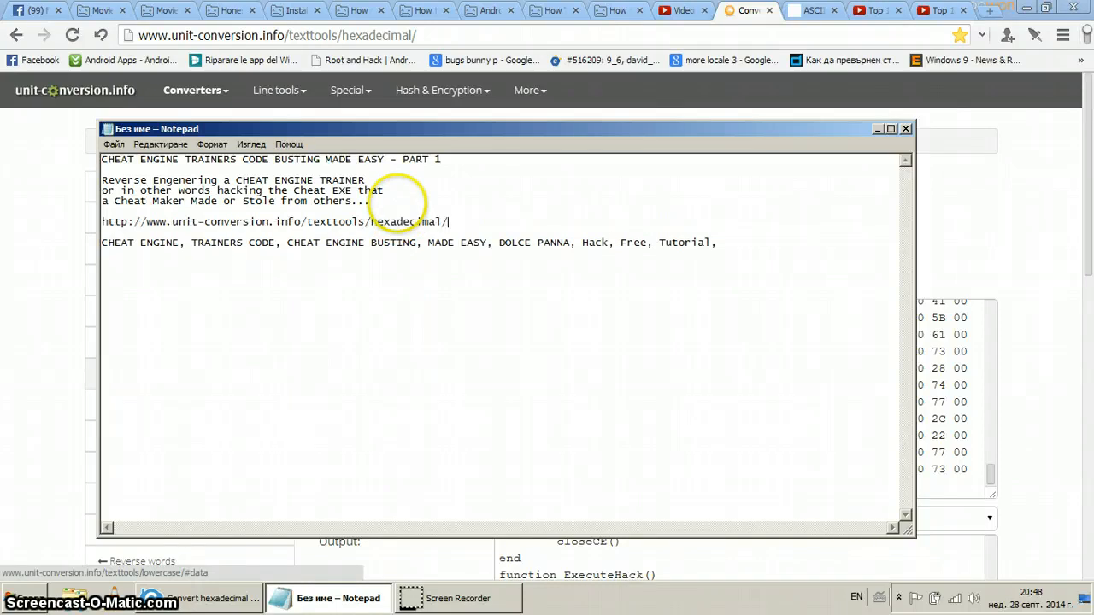
{"action": "left_click", "coordinate": [811, 10]}
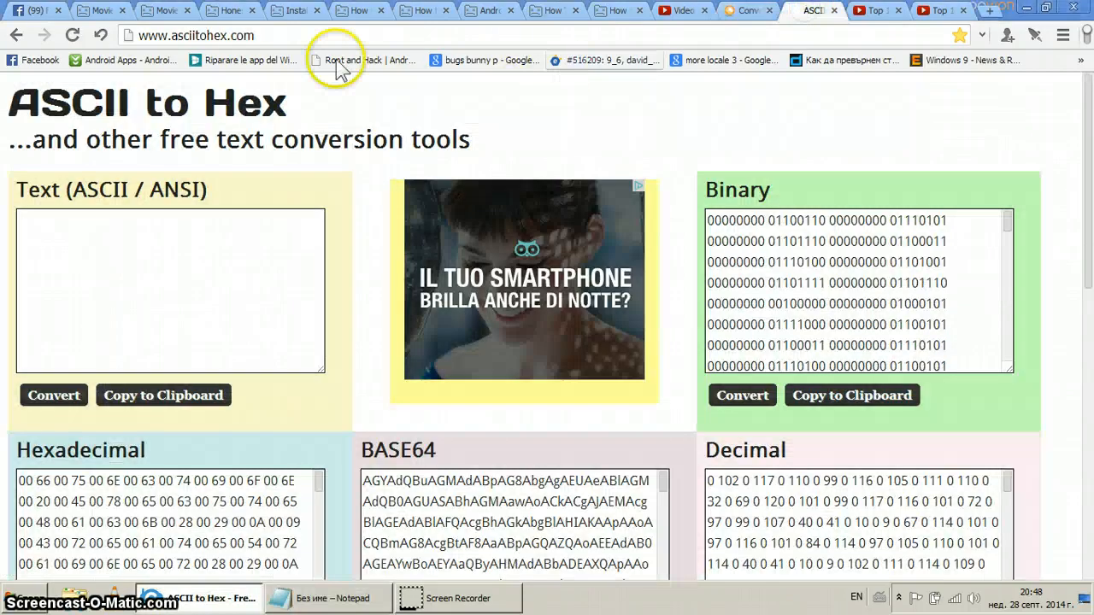
{"action": "left_click", "coordinate": [197, 34]}
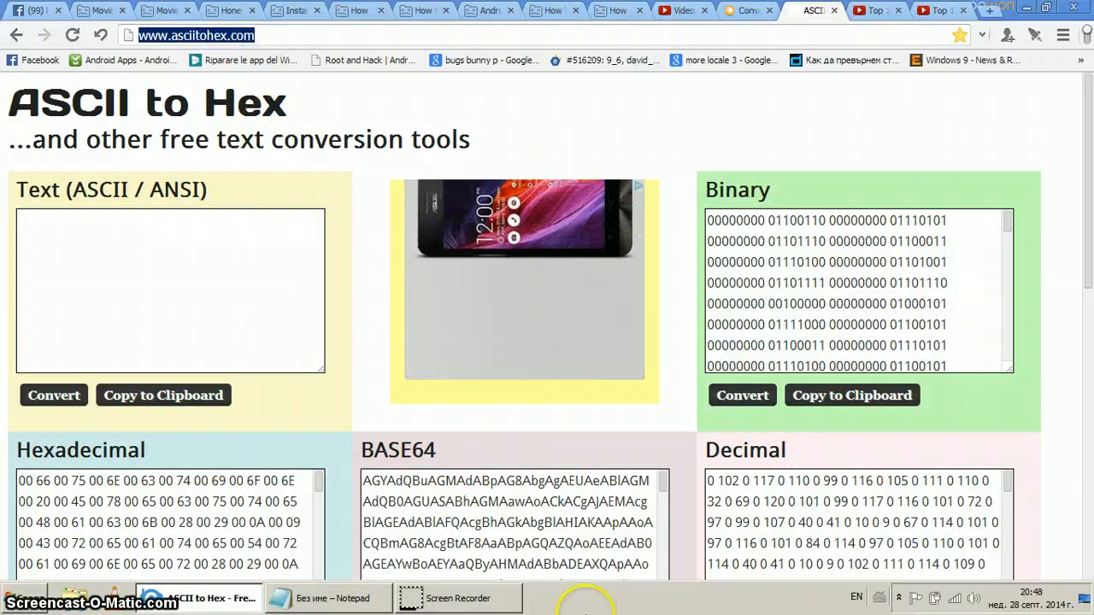
{"action": "mouse_move", "coordinate": [324, 598]}
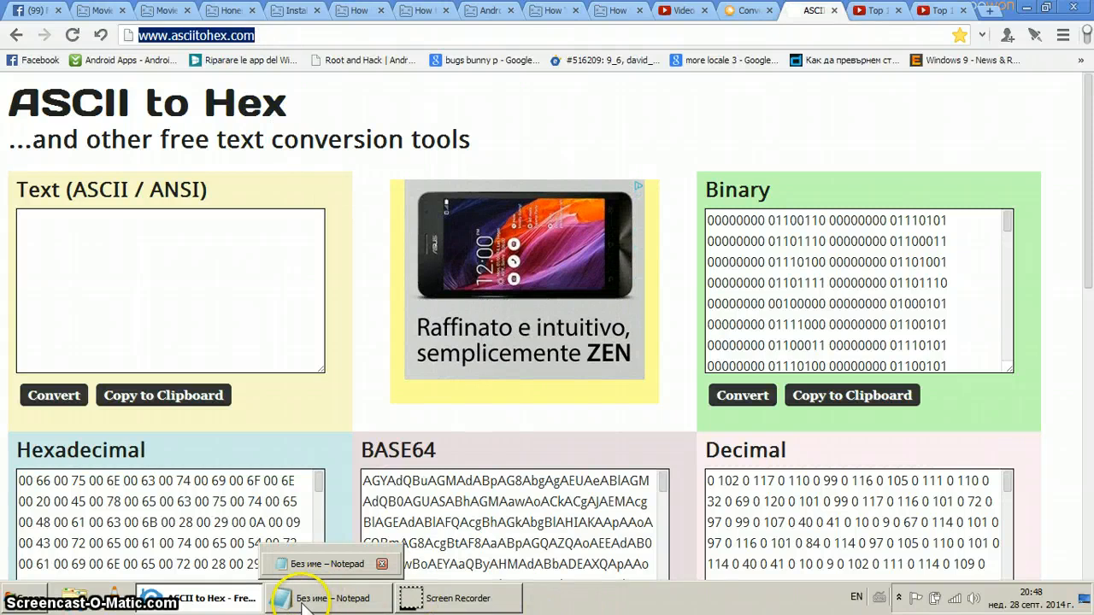
{"action": "left_click", "coordinate": [331, 598]}
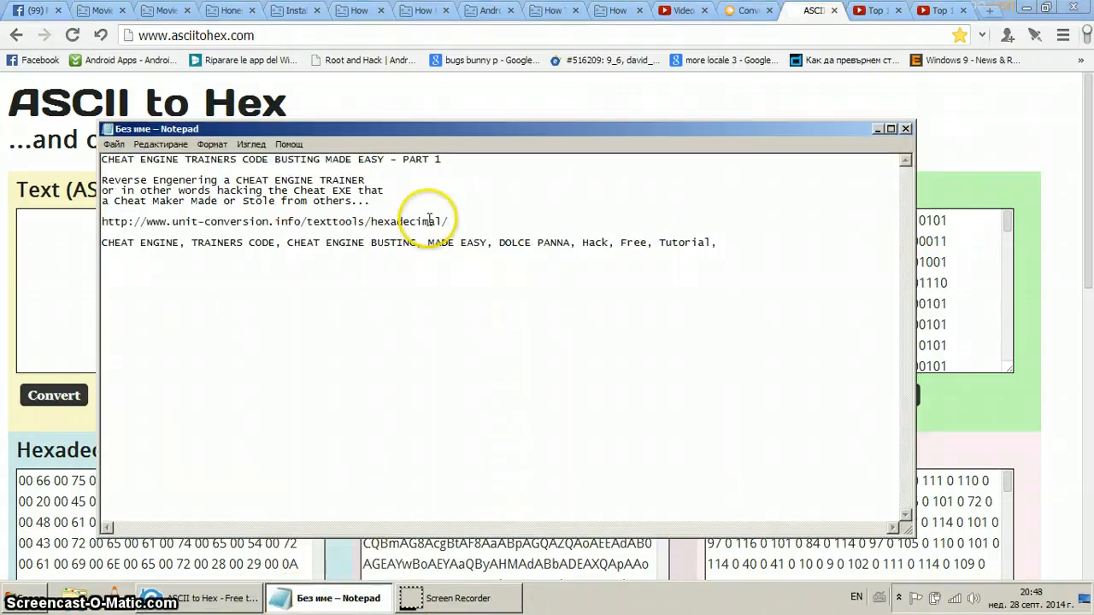
{"action": "type", "text": "http://www.asciitohex.com/"}
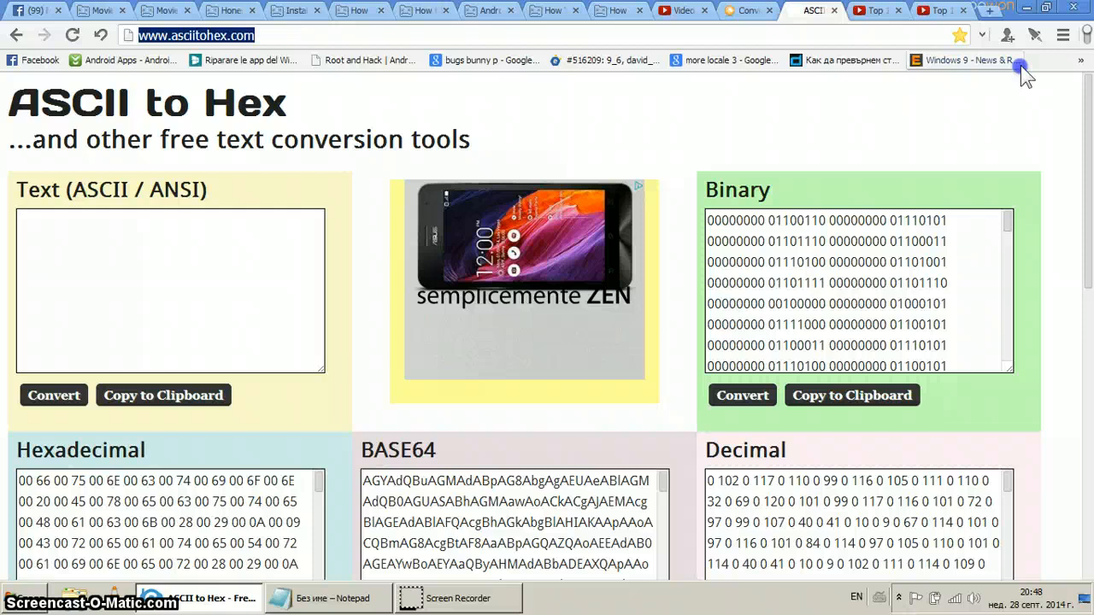
{"action": "left_click", "coordinate": [744, 11]}
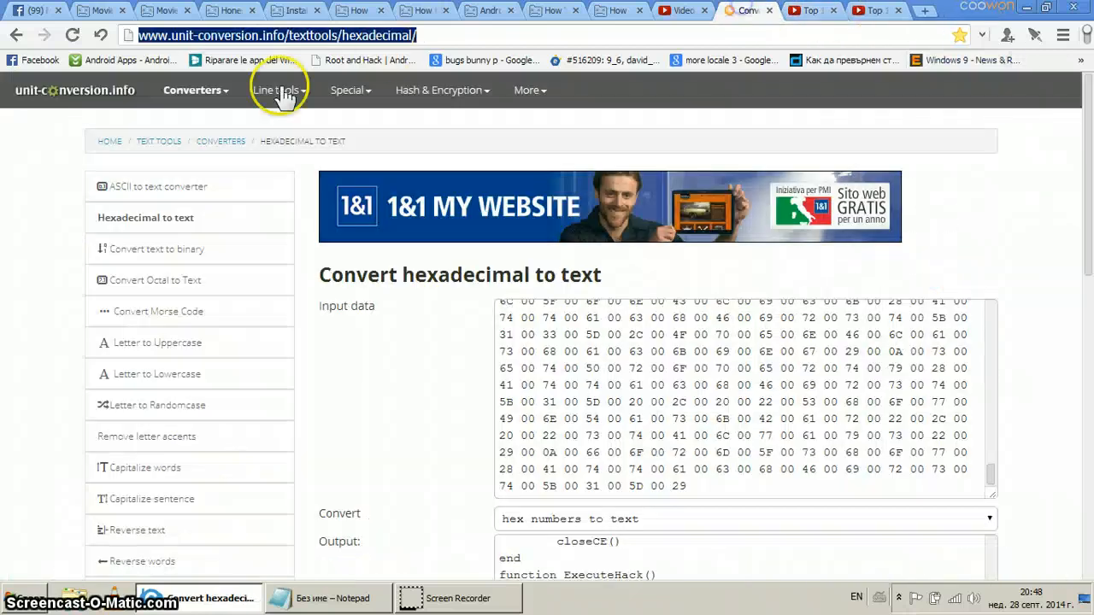
{"action": "mouse_move", "coordinate": [914, 89]}
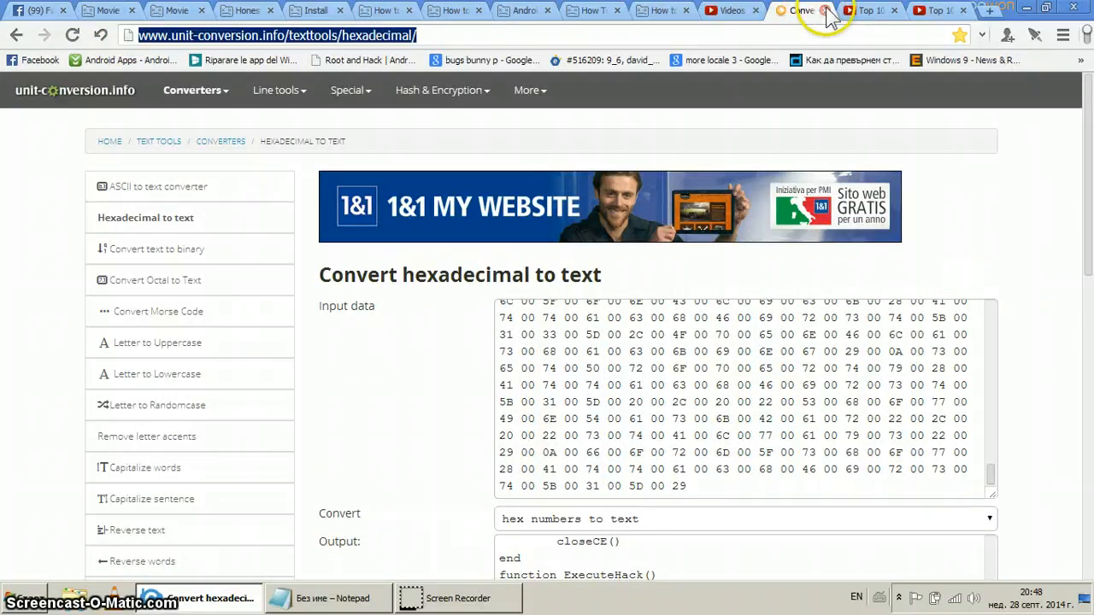
{"action": "mouse_move", "coordinate": [829, 17]}
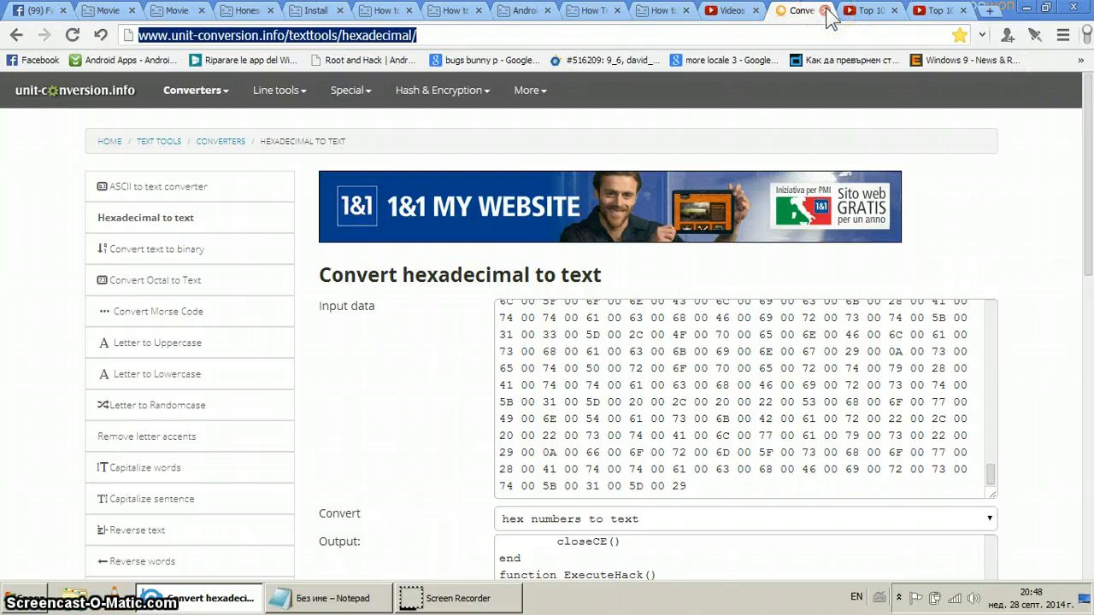
{"action": "mouse_move", "coordinate": [567, 34]}
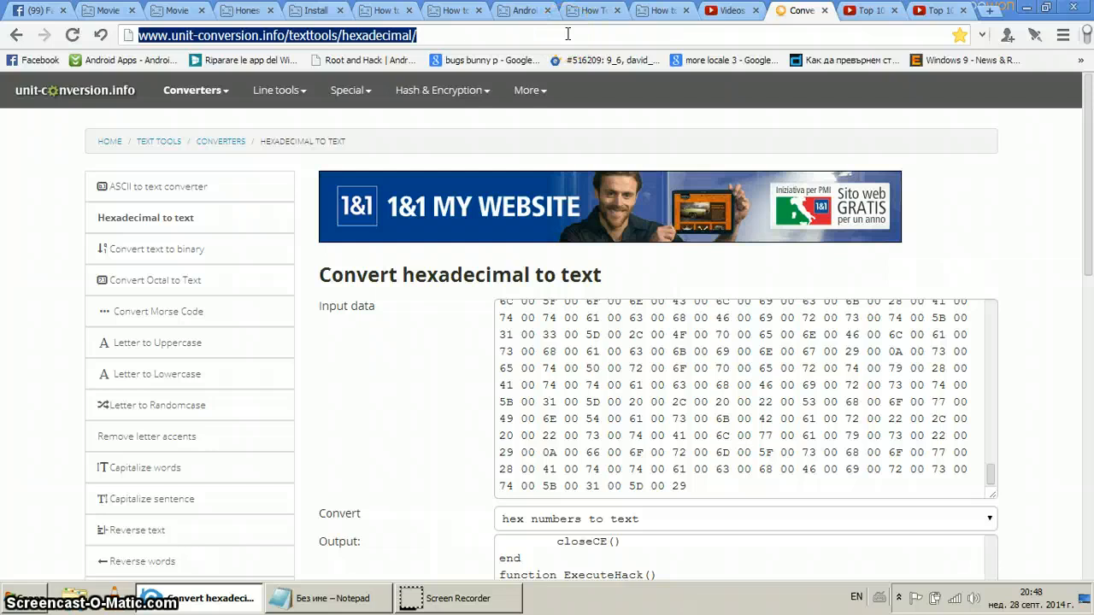
- Run a Google search for 'hex to text online converter' from the address bar suggestion
{"action": "type", "text": "hex to text"}
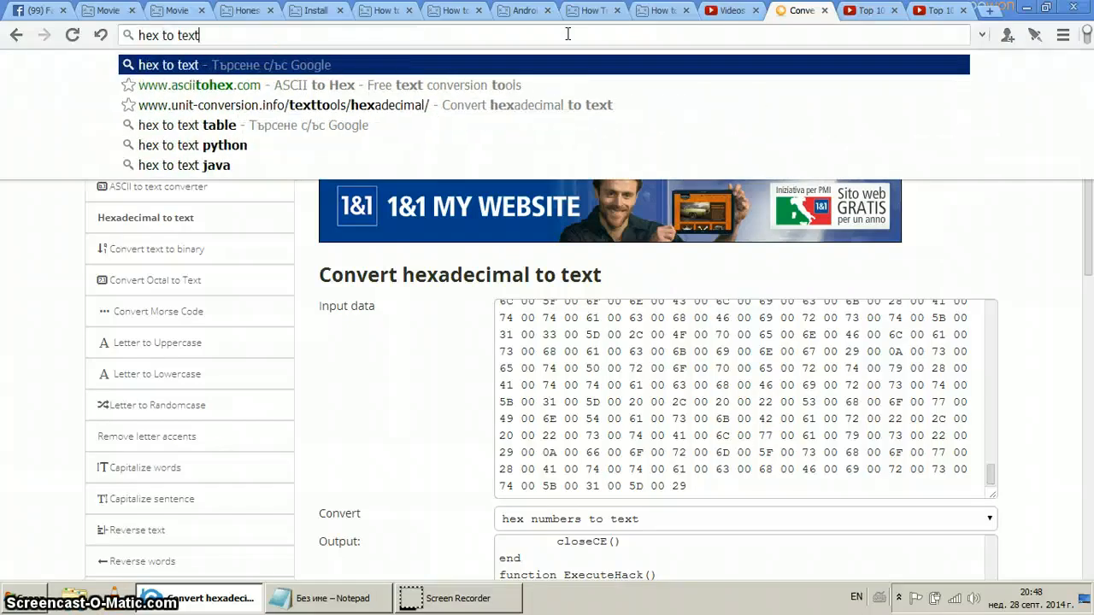
{"action": "type", "text": "online con"}
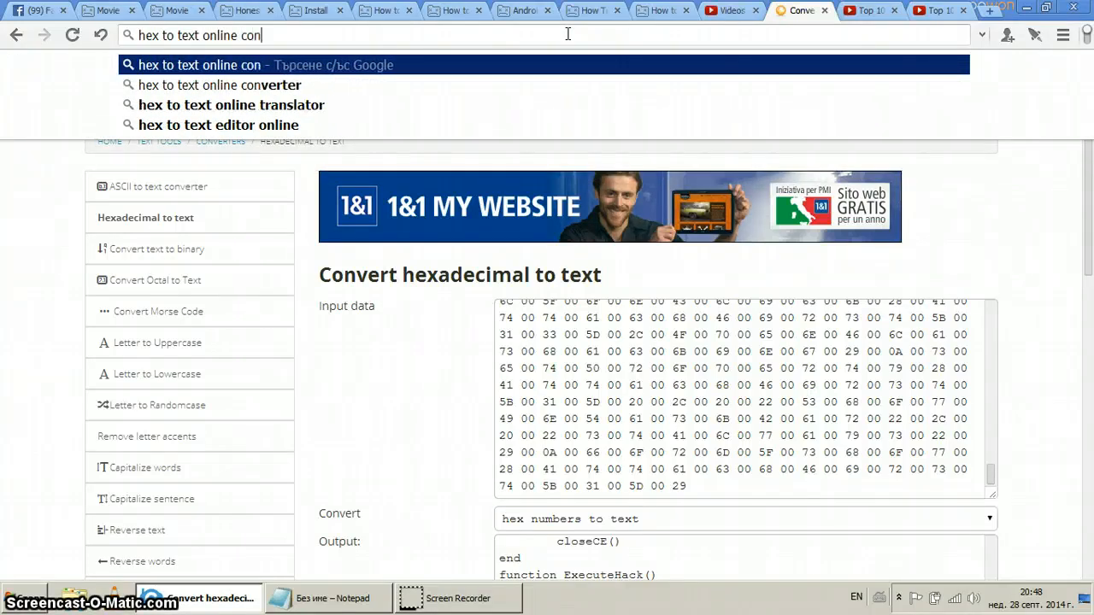
{"action": "left_click", "coordinate": [231, 86]}
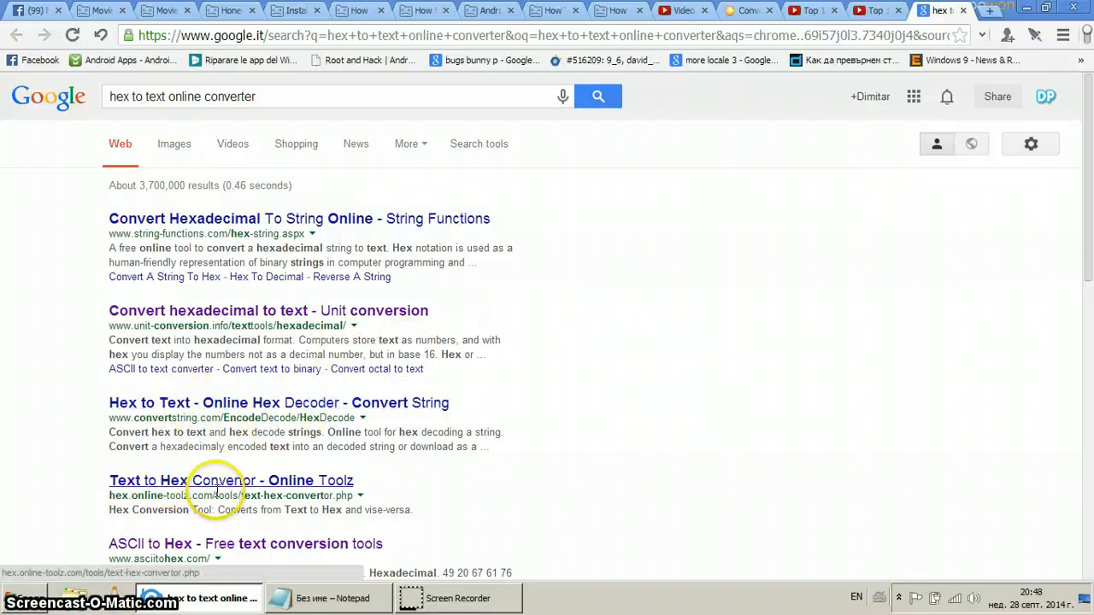
{"action": "mouse_move", "coordinate": [376, 334]}
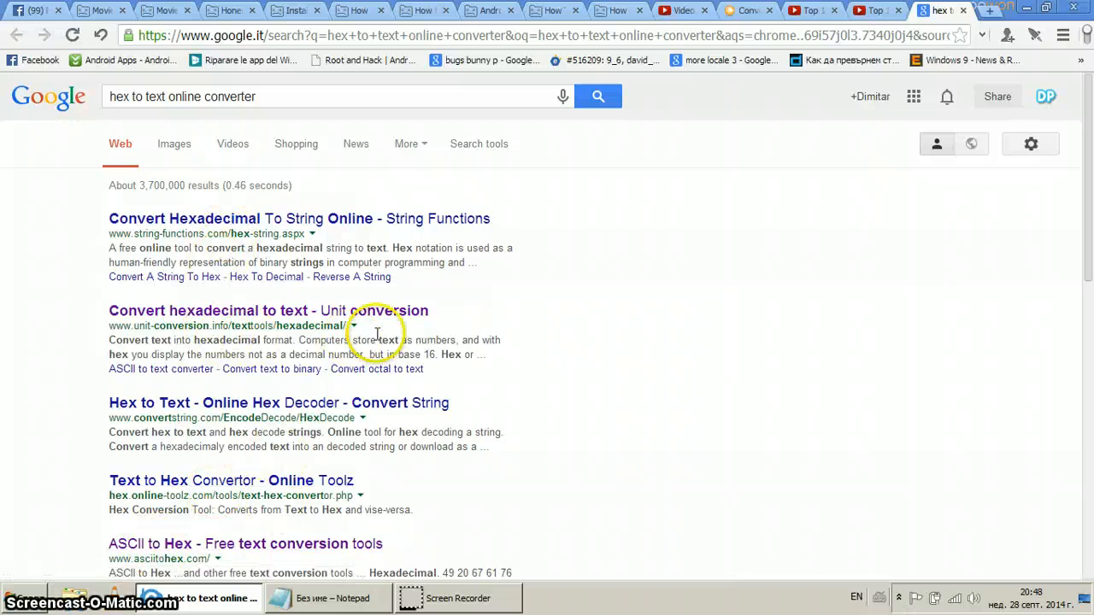
{"action": "mouse_move", "coordinate": [1085, 222]}
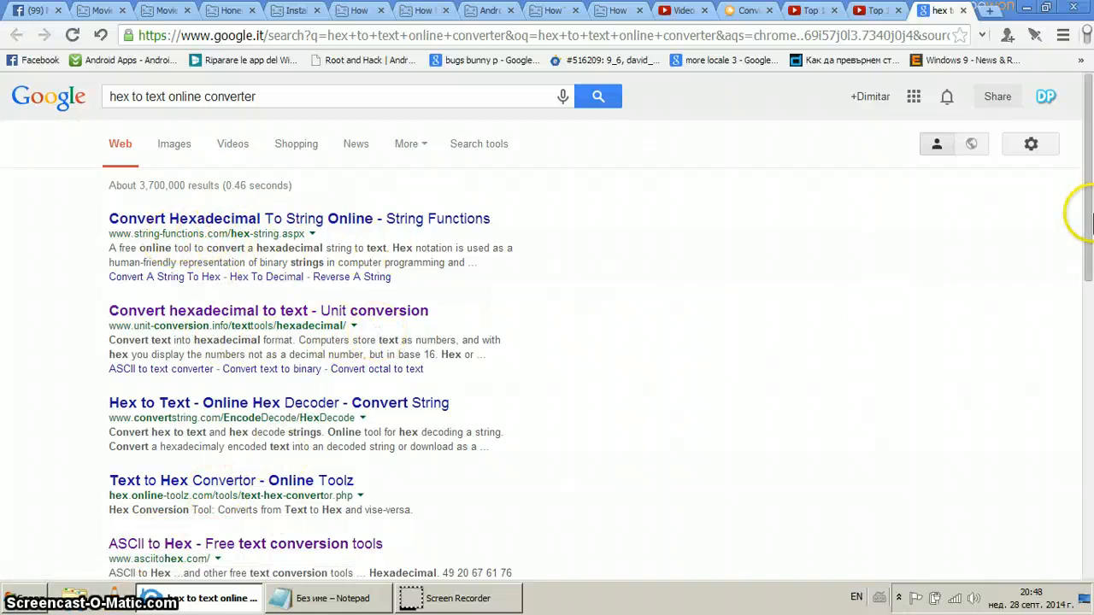
- Browse the converter search results, then close the Google tab back to unit-conversion.info
{"action": "scroll", "scroll_direction": "down", "scroll_amount": 3}
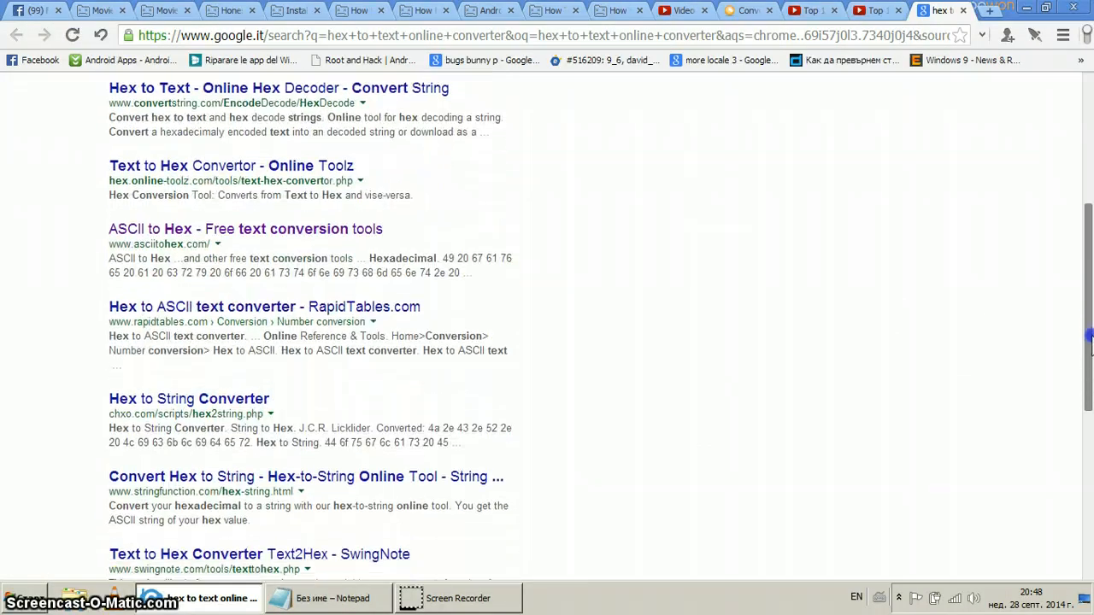
{"action": "scroll", "scroll_direction": "down", "scroll_amount": 3}
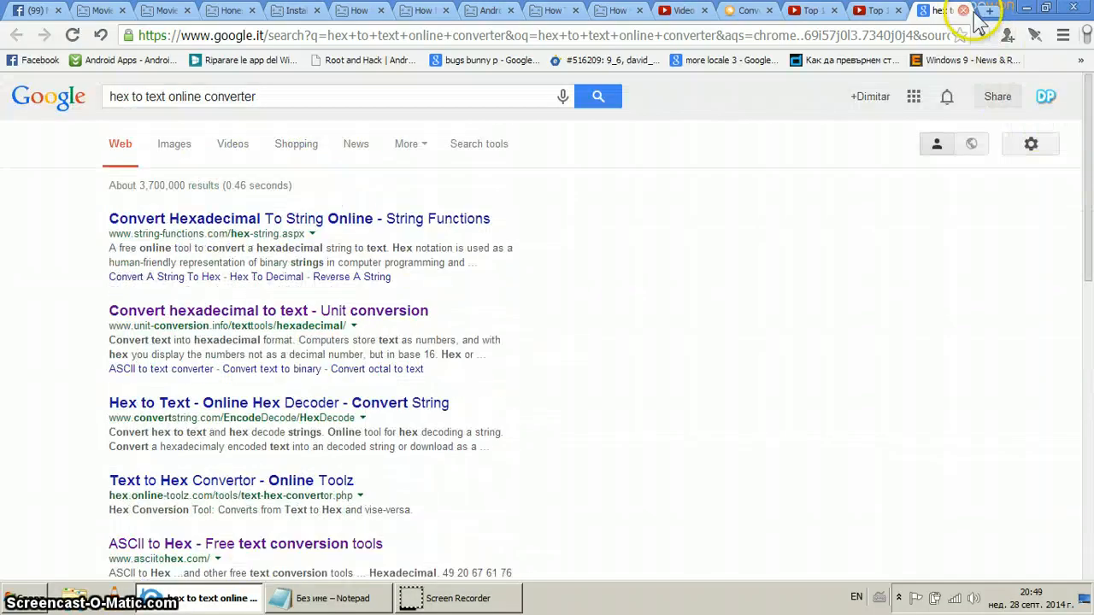
{"action": "left_click", "coordinate": [267, 311]}
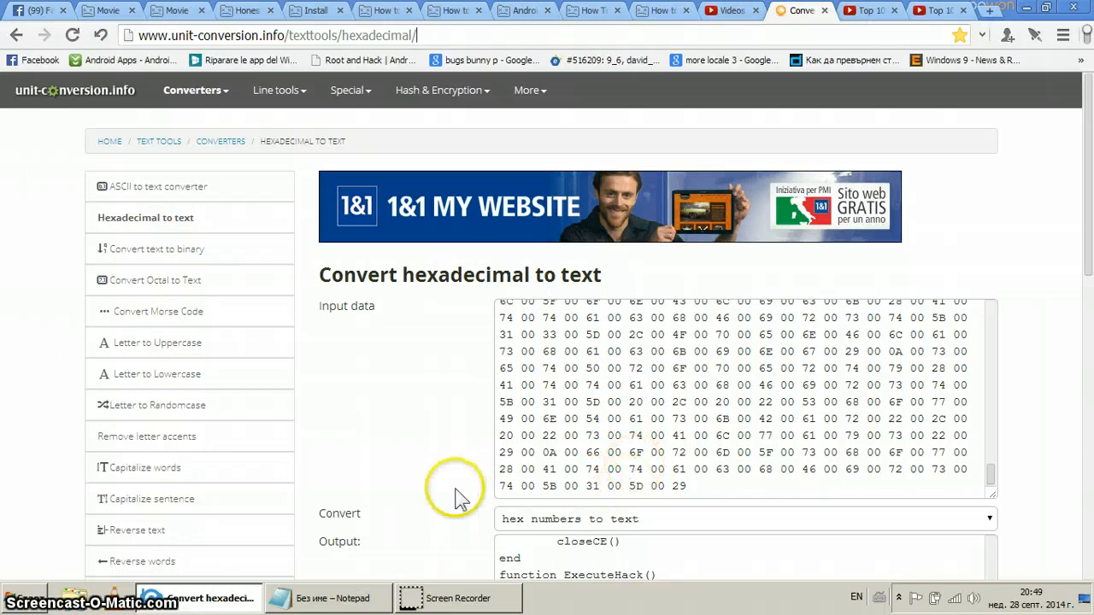
{"action": "mouse_move", "coordinate": [427, 598]}
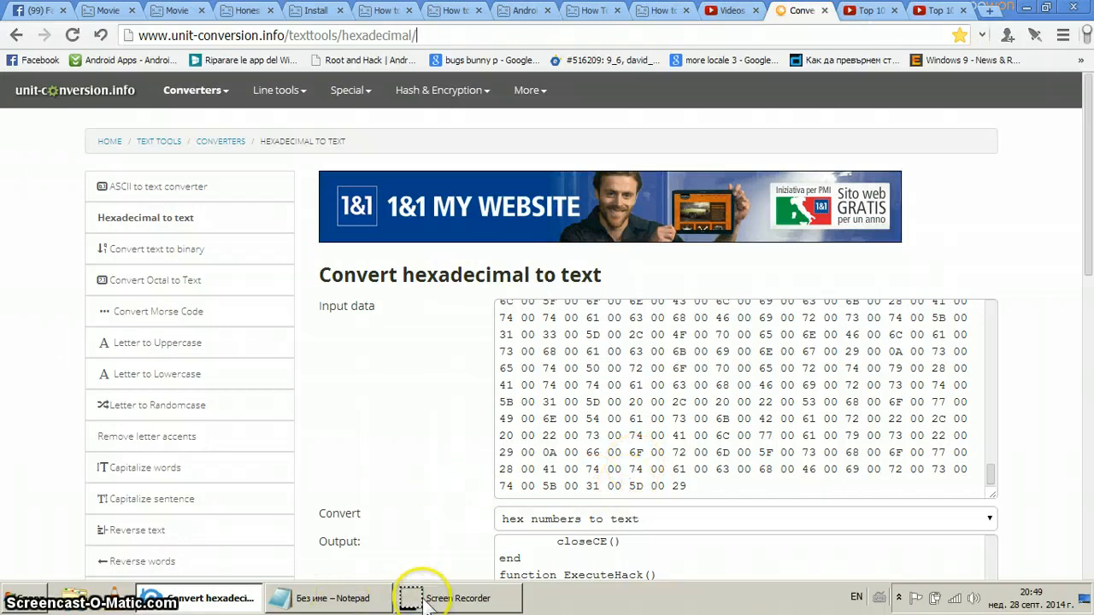